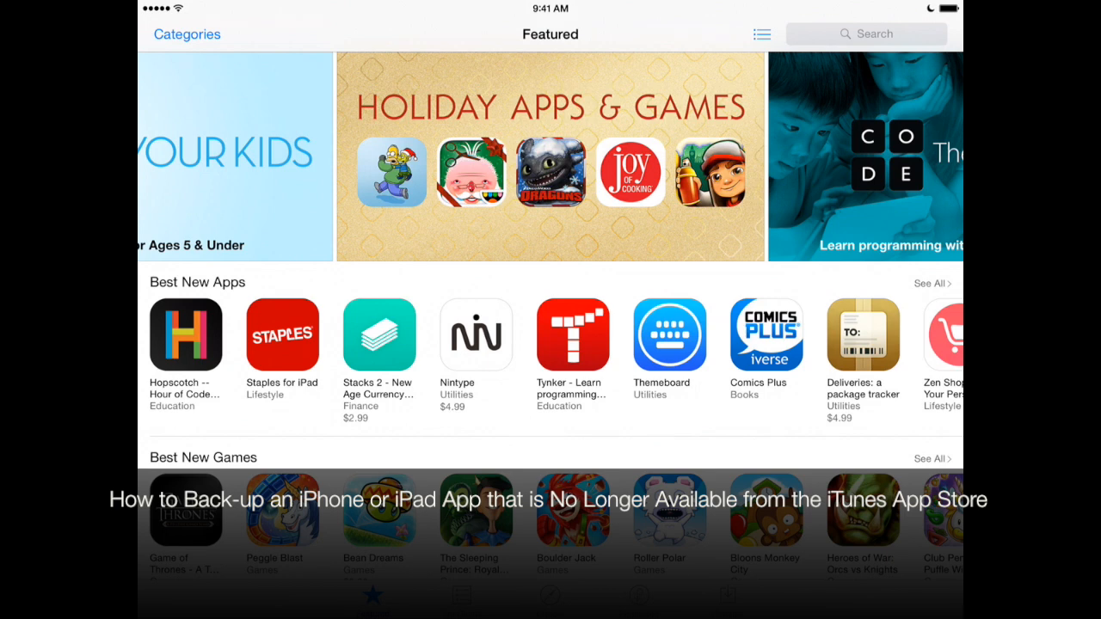
Step: Show purchased iPhone apps, search them for Boxie, then bring up iTunes on the Mac
{"action": "scroll", "scroll_direction": "left", "scroll_amount": 3}
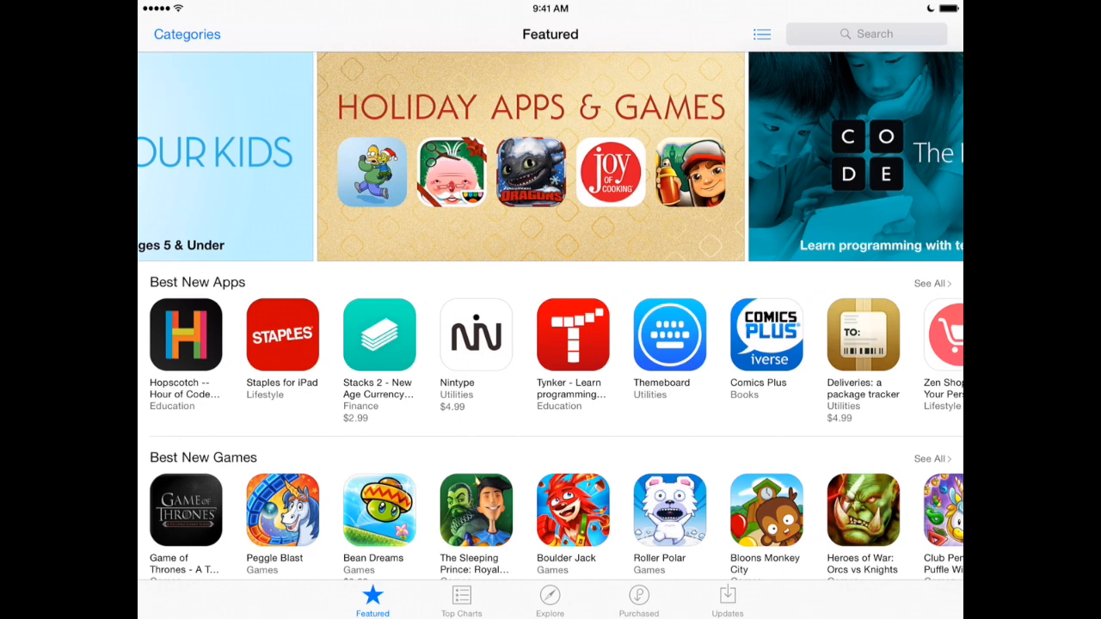
{"action": "scroll", "scroll_direction": "left", "scroll_amount": 3}
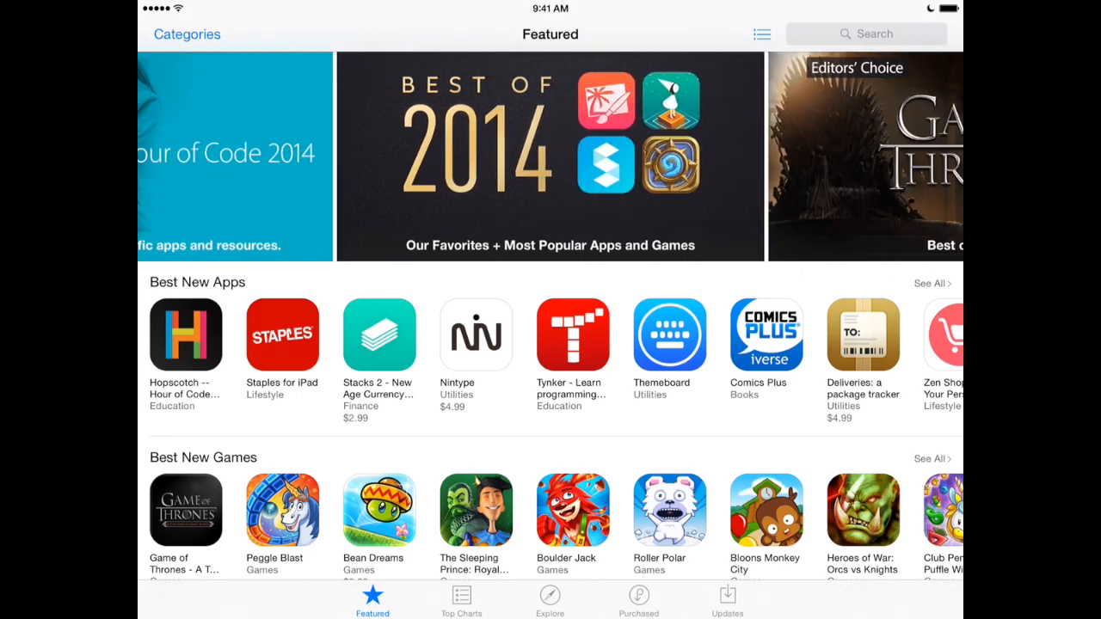
{"action": "left_click", "coordinate": [638, 599]}
{"action": "type", "text": "Boxie"}
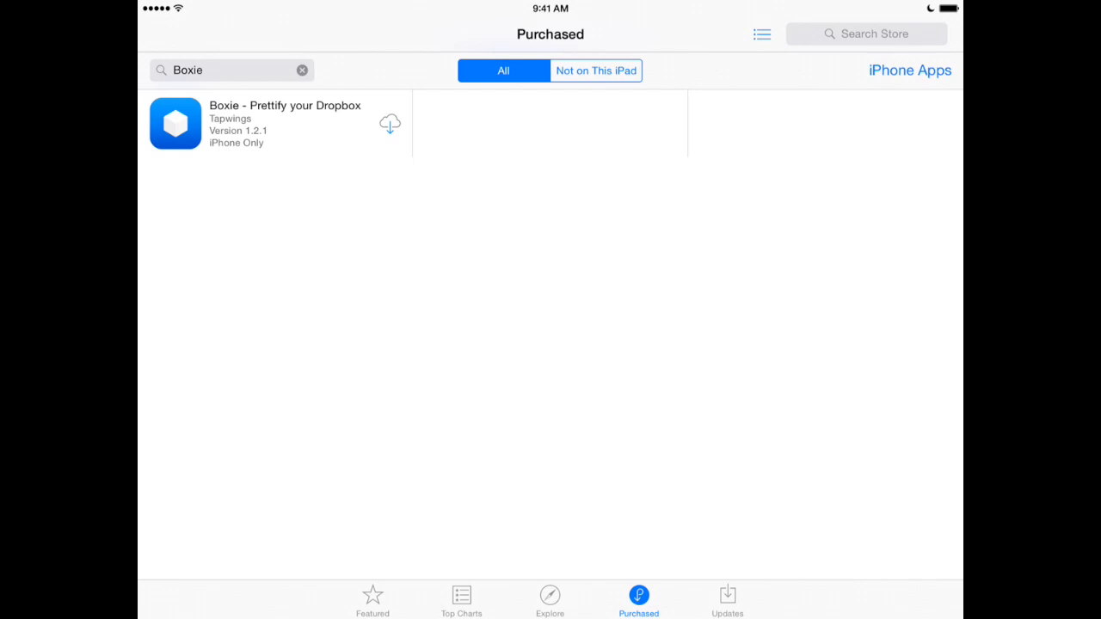
{"action": "left_click", "coordinate": [232, 69]}
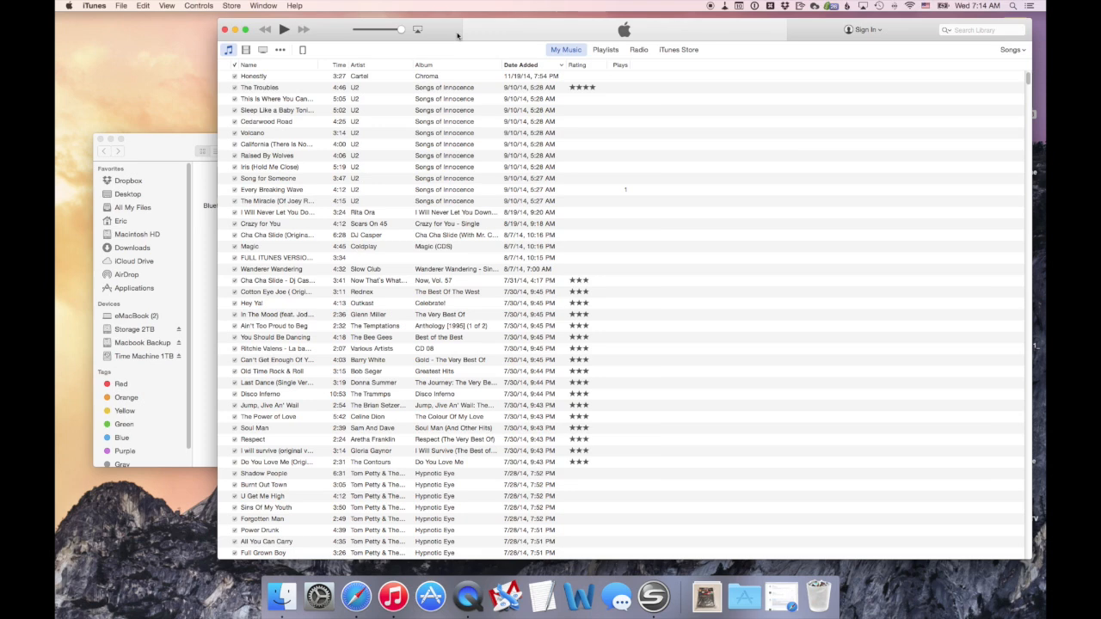
{"action": "mouse_move", "coordinate": [456, 38]}
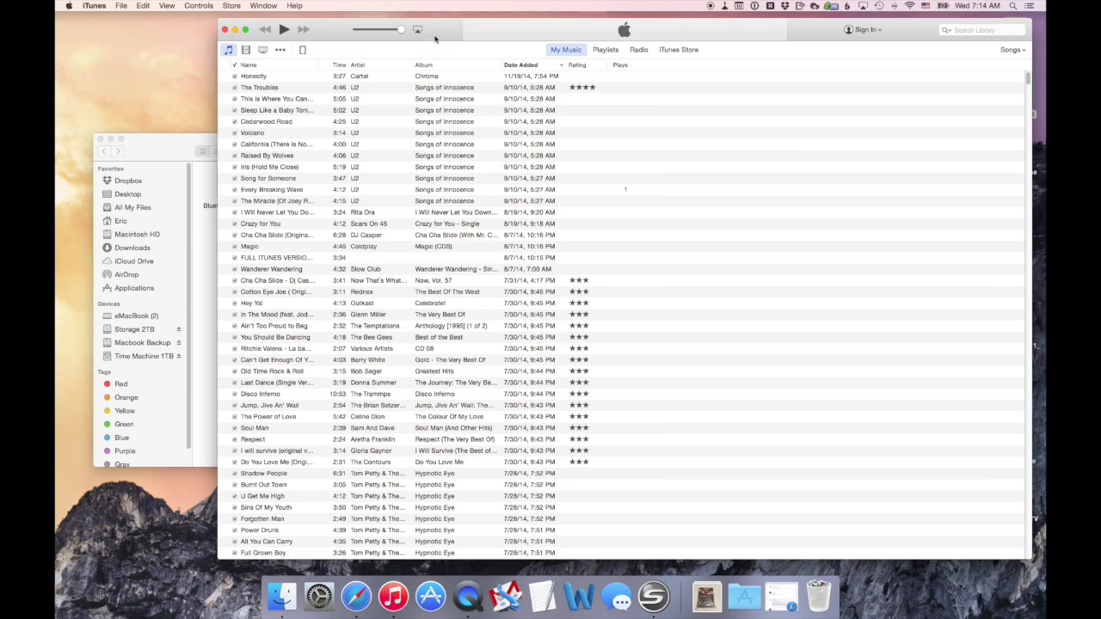
{"action": "mouse_move", "coordinate": [230, 6]}
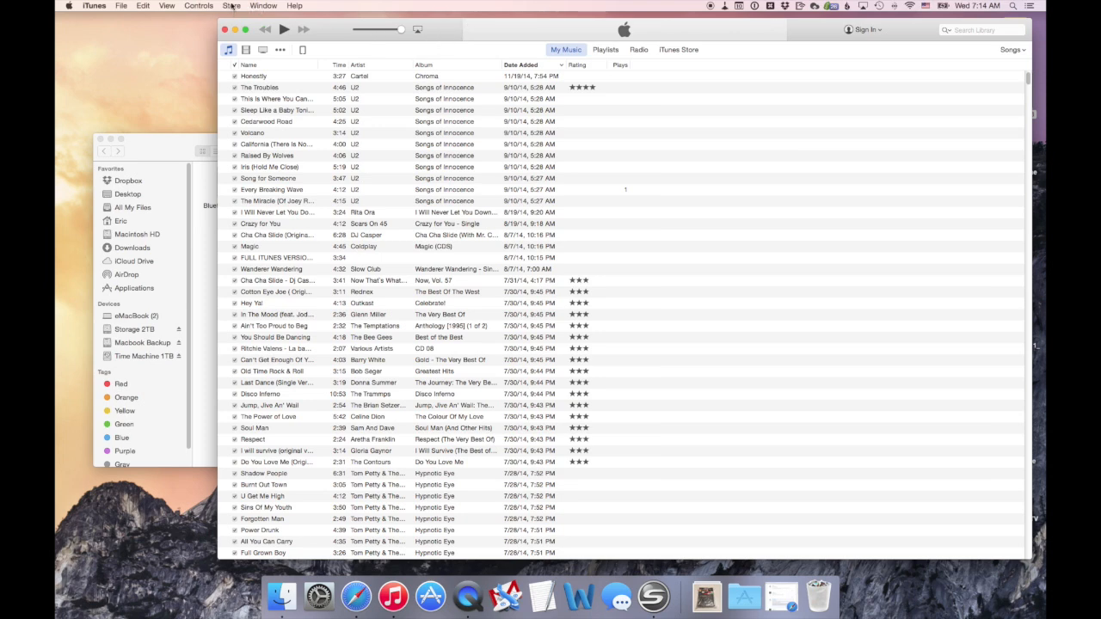
Step: Switch iTunes from the music library to the iTunes Store front page
{"action": "left_click", "coordinate": [231, 6]}
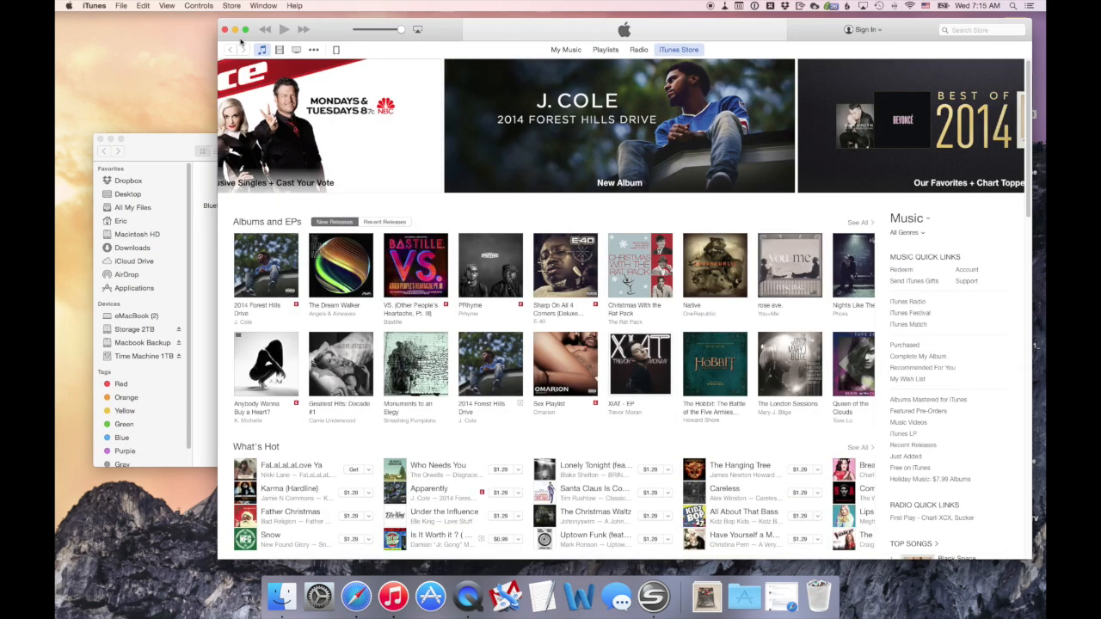
Step: Search the store for "equipd" and open the Equipd iPhone app page
{"action": "left_click", "coordinate": [980, 30]}
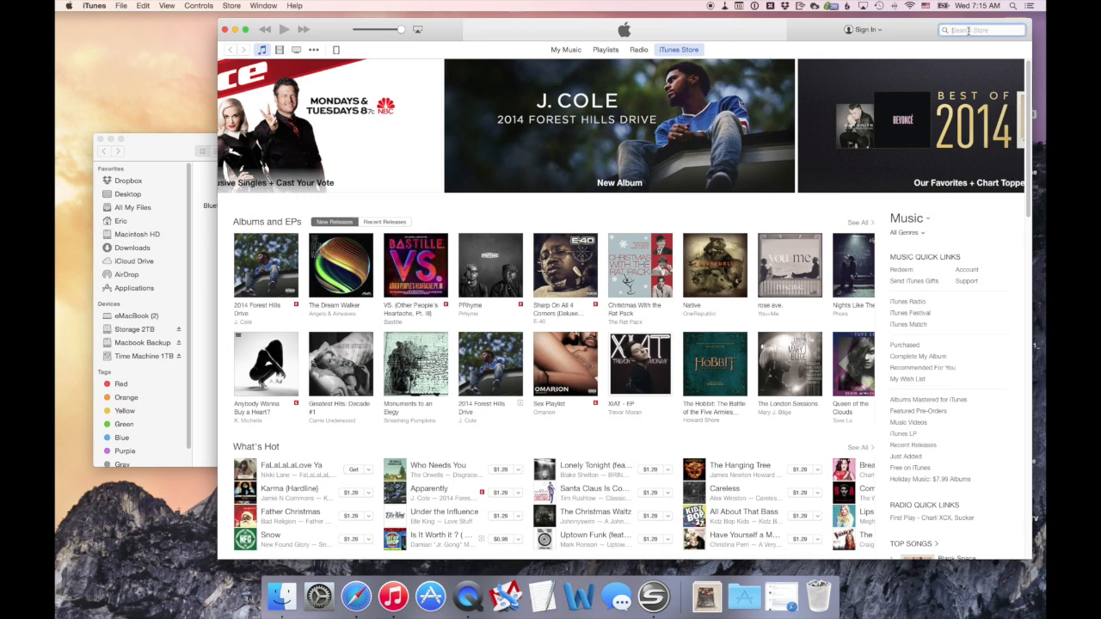
{"action": "left_click", "coordinate": [980, 29]}
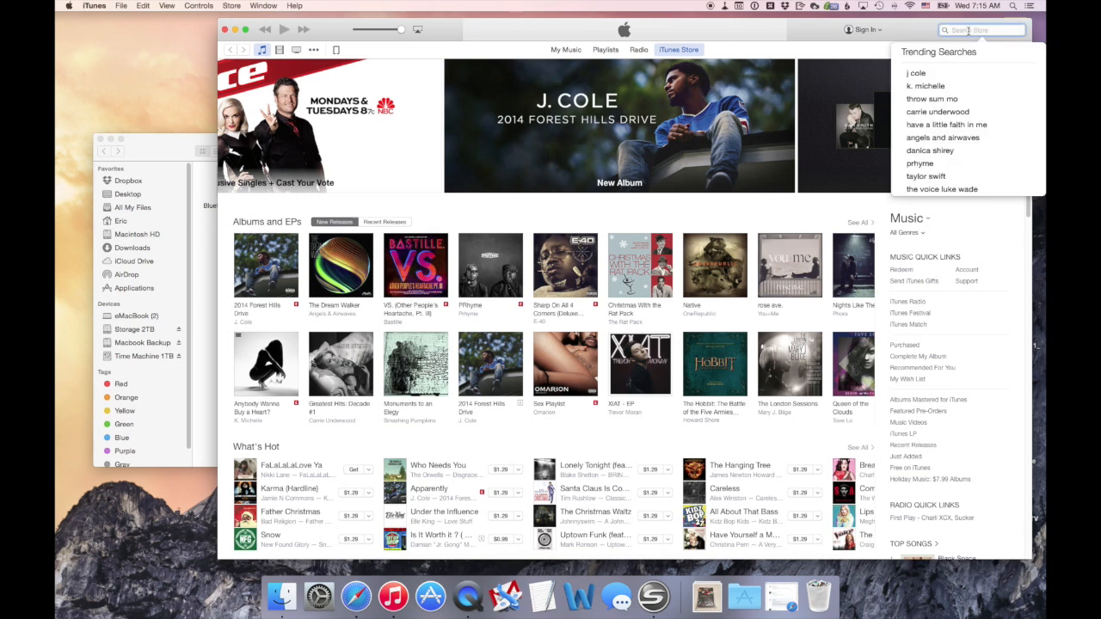
{"action": "type", "text": "ed"}
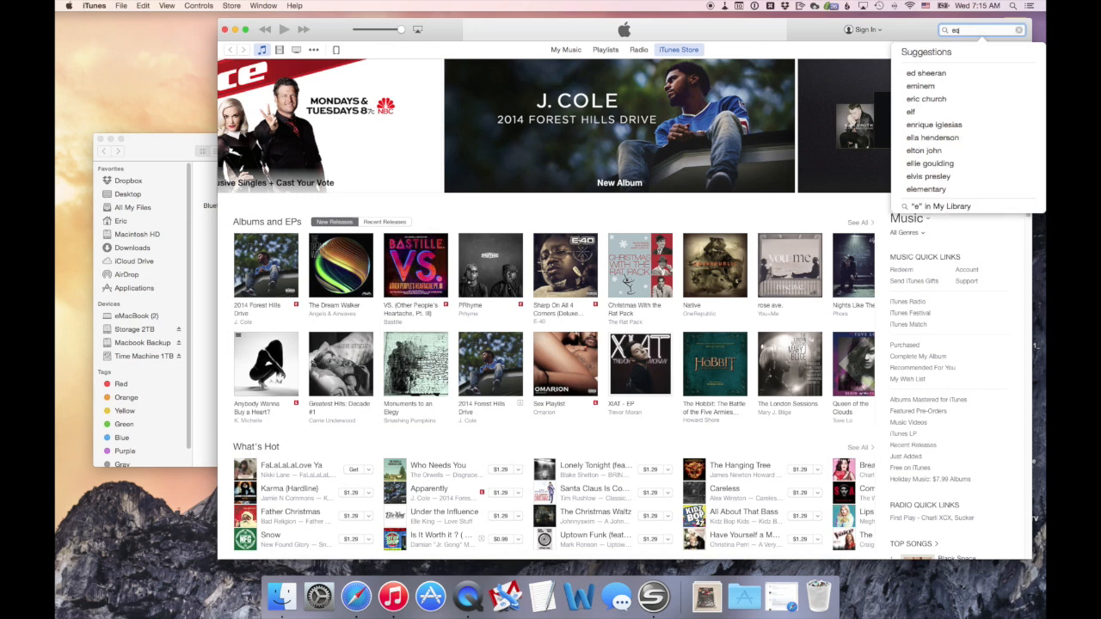
{"action": "type", "text": "quipd"}
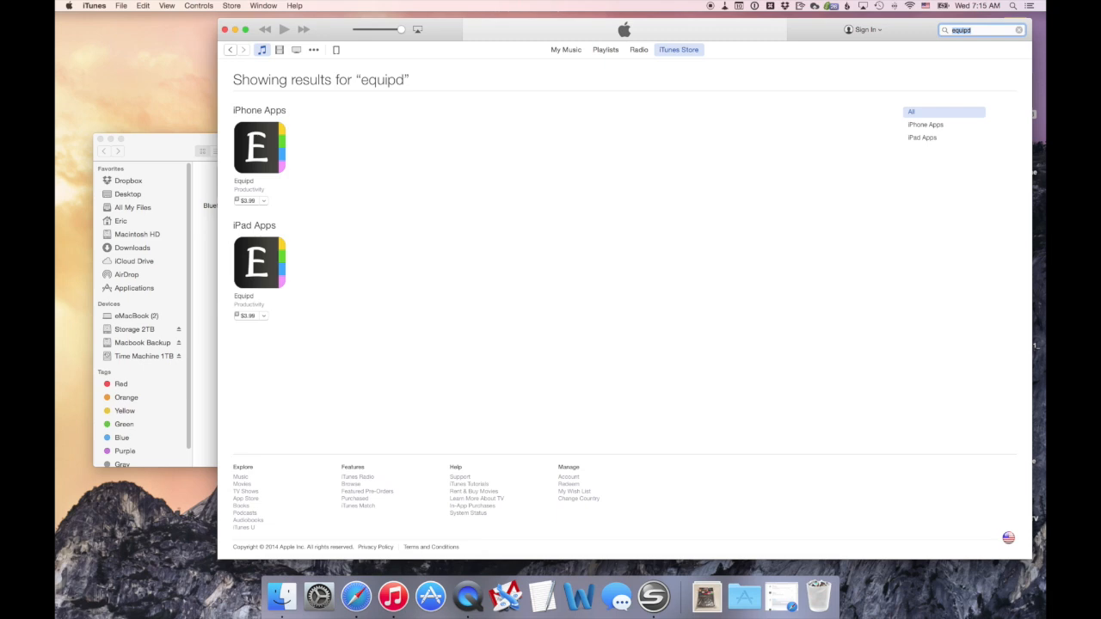
{"action": "mouse_move", "coordinate": [486, 98]}
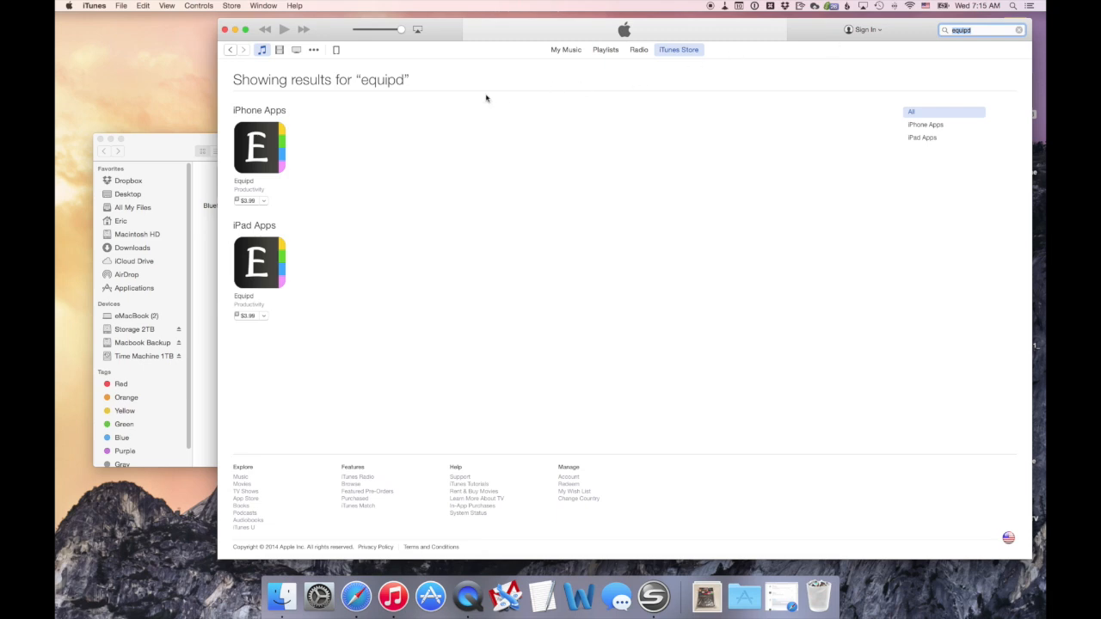
{"action": "left_click", "coordinate": [313, 49]}
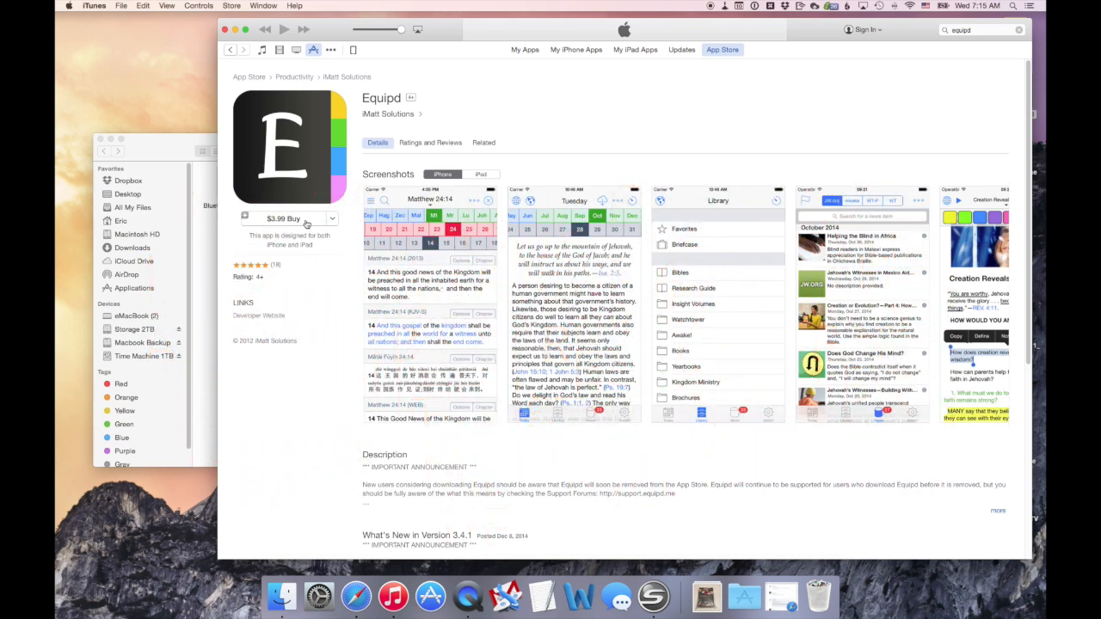
Step: Get Equipd ($3.99), sign in with the Apple ID, and accept the free update
{"action": "left_click", "coordinate": [282, 219]}
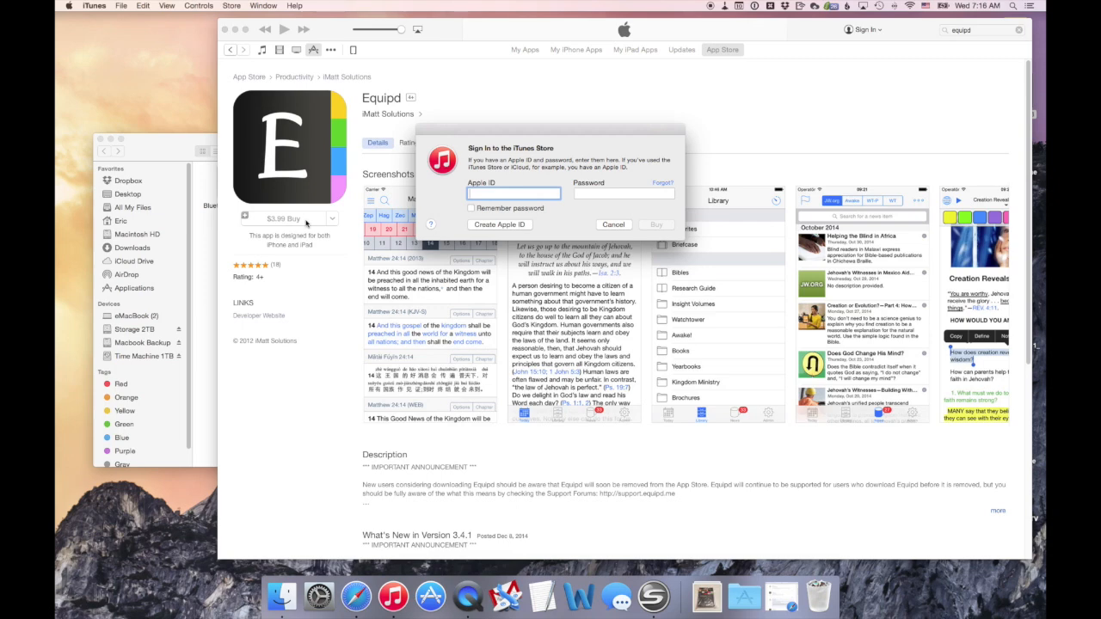
{"action": "left_click", "coordinate": [514, 193]}
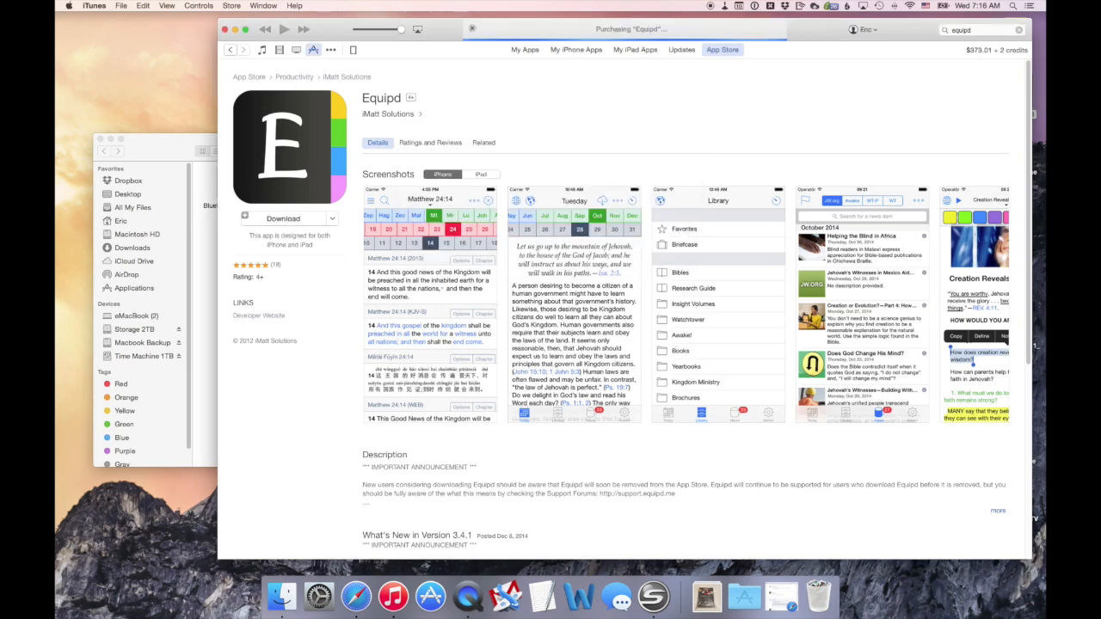
{"action": "left_click", "coordinate": [282, 218]}
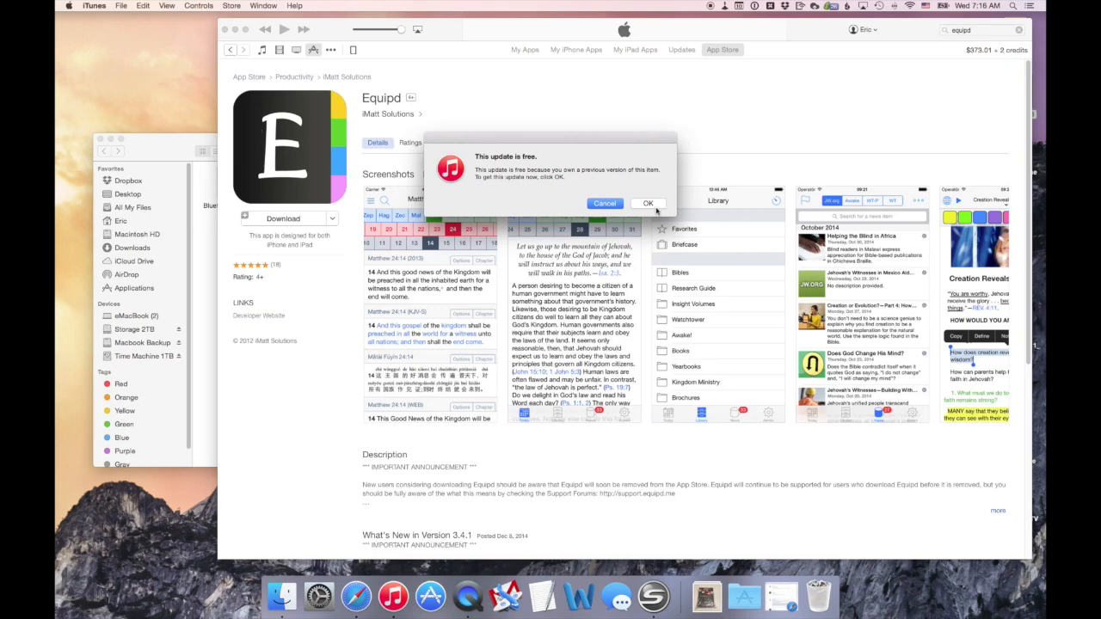
{"action": "left_click", "coordinate": [648, 203]}
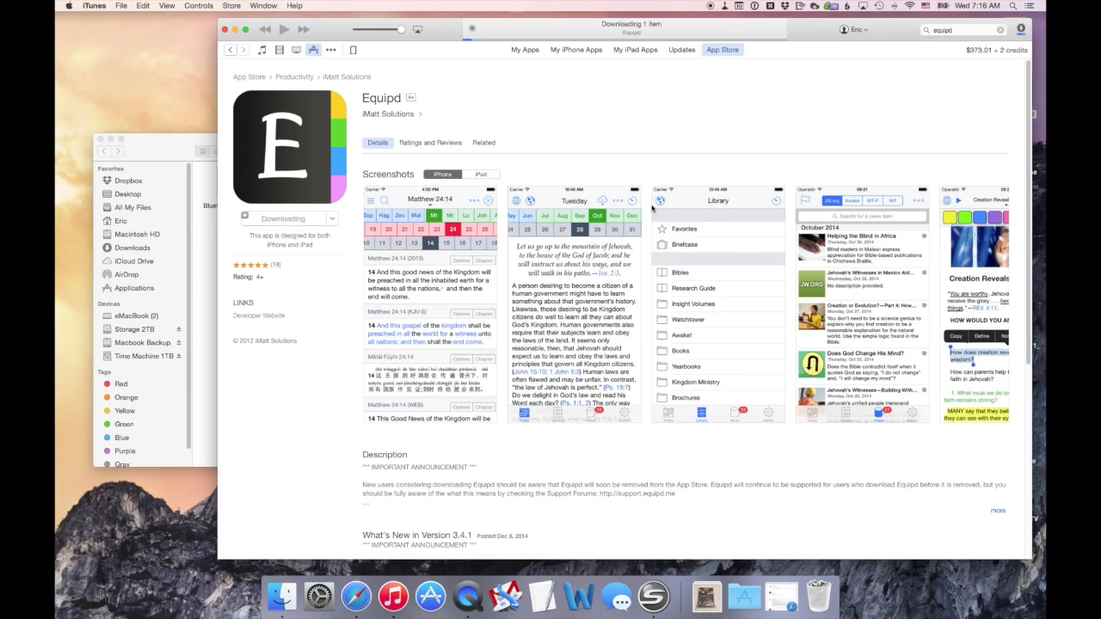
{"action": "mouse_move", "coordinate": [410, 179]}
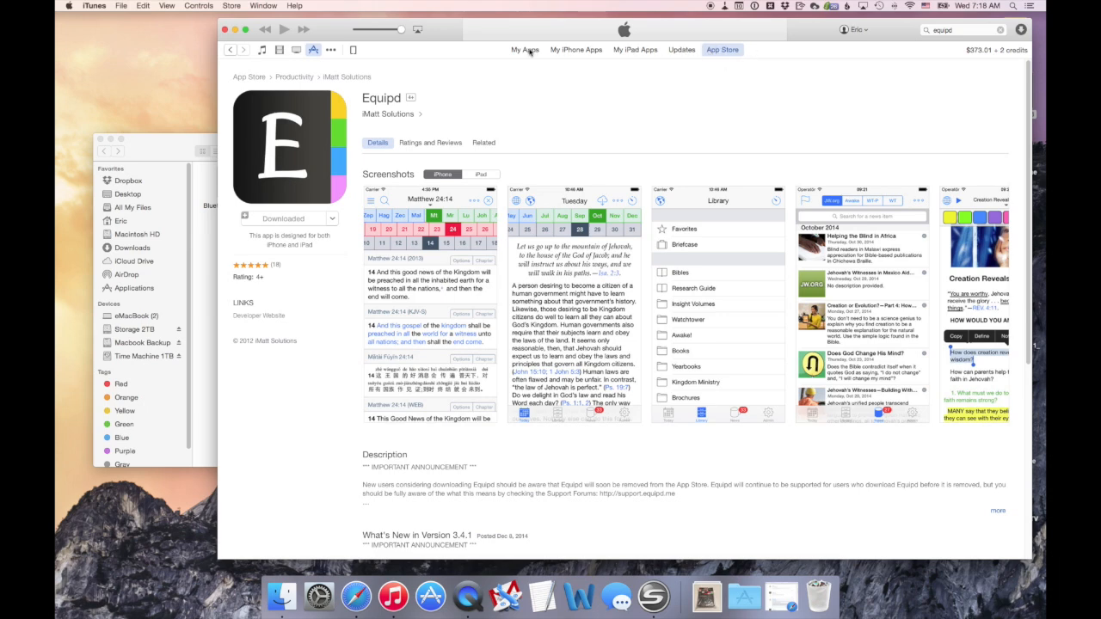
Step: Show the My Apps collection containing Equipd
{"action": "left_click", "coordinate": [525, 49]}
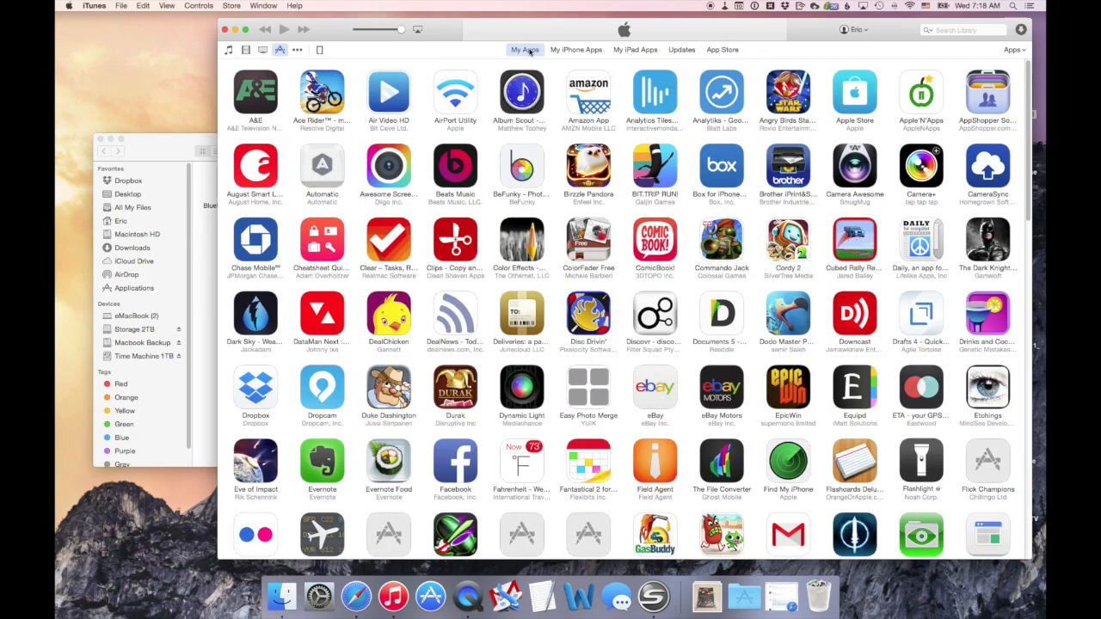
{"action": "mouse_move", "coordinate": [687, 283]}
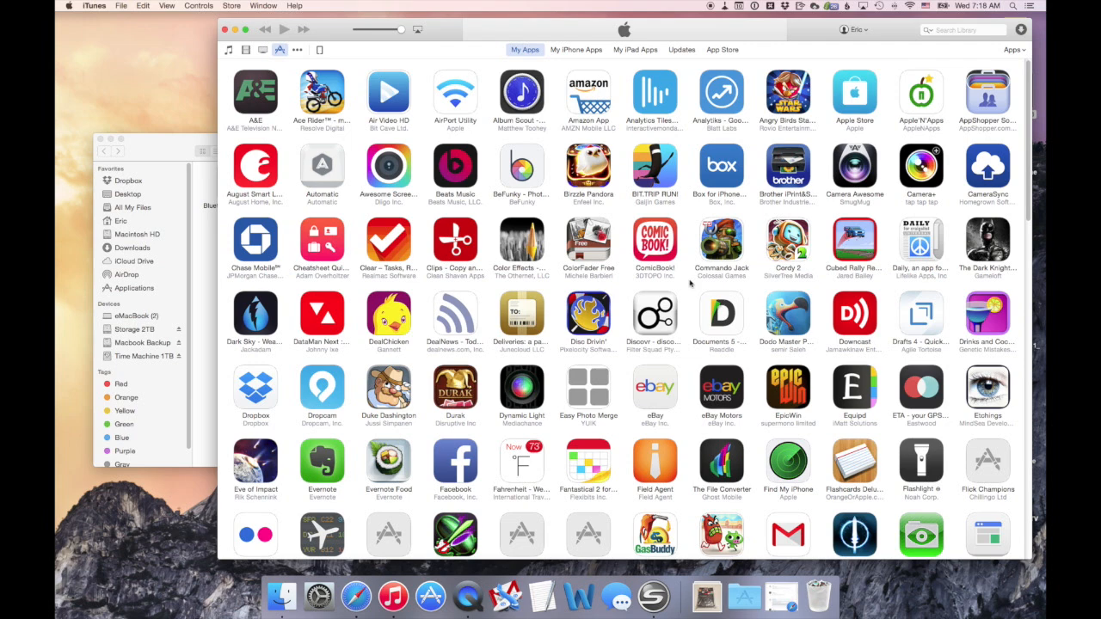
{"action": "mouse_move", "coordinate": [891, 345]}
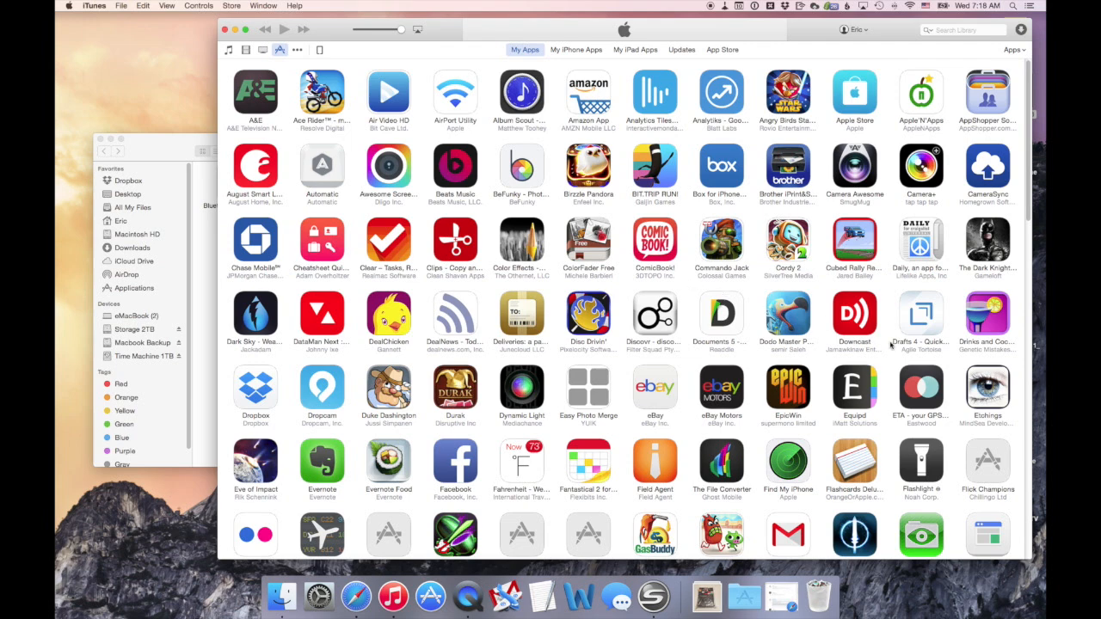
{"action": "mouse_move", "coordinate": [878, 378]}
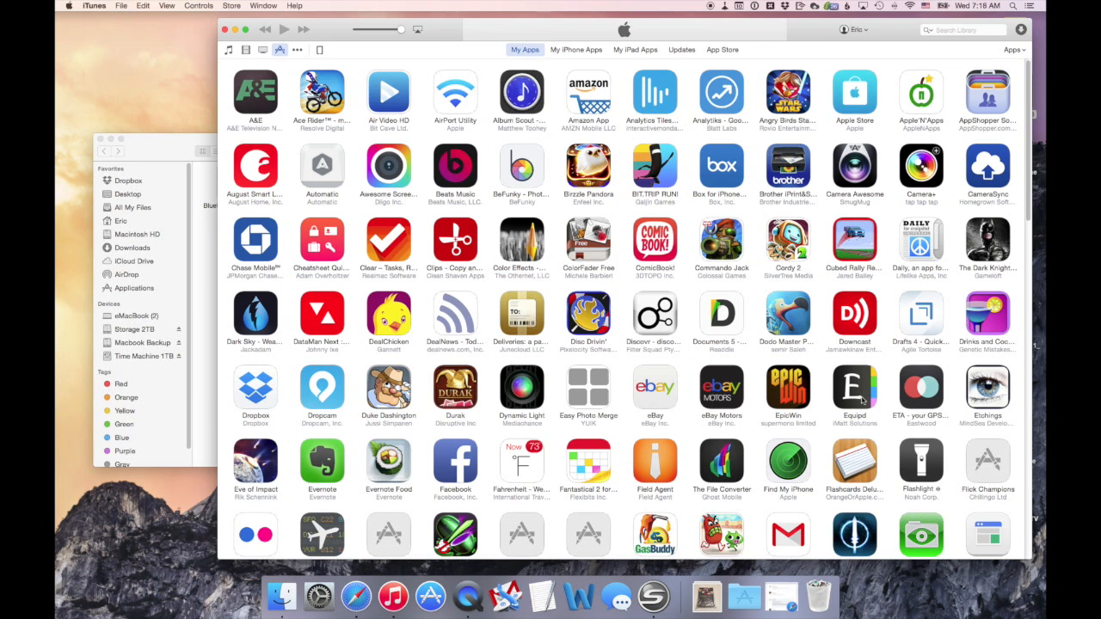
{"action": "mouse_move", "coordinate": [360, 183]}
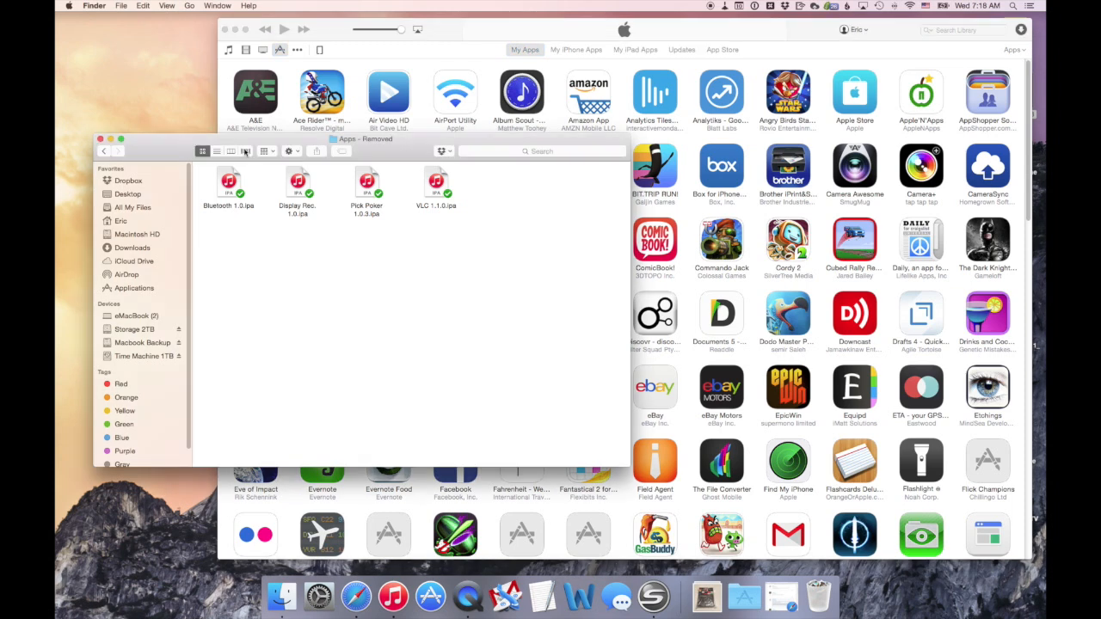
{"action": "mouse_move", "coordinate": [472, 273]}
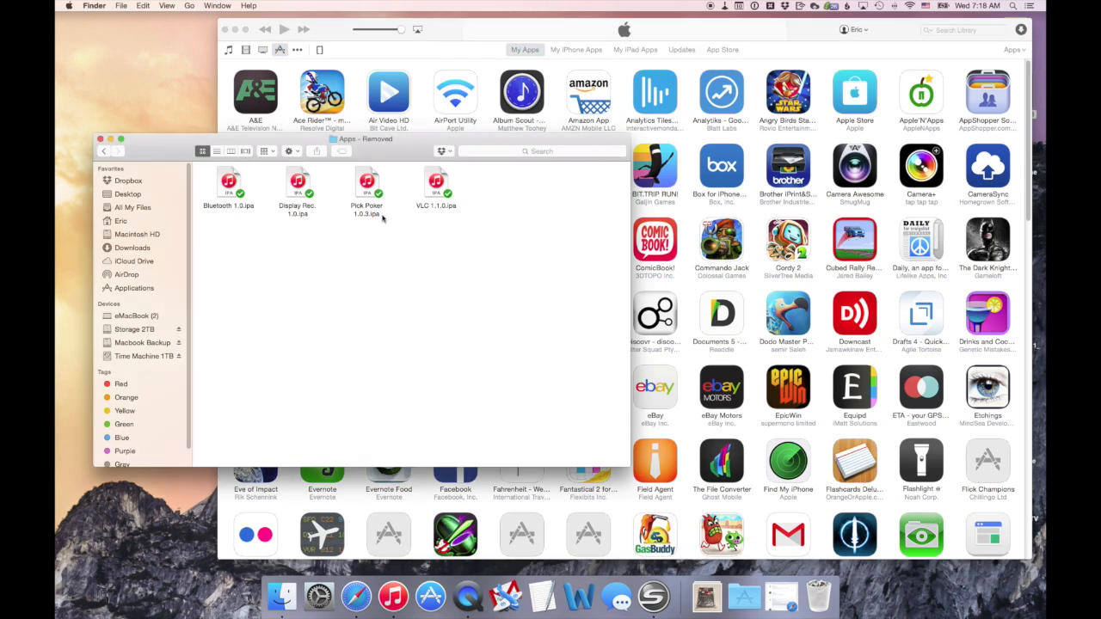
{"action": "mouse_move", "coordinate": [424, 219]}
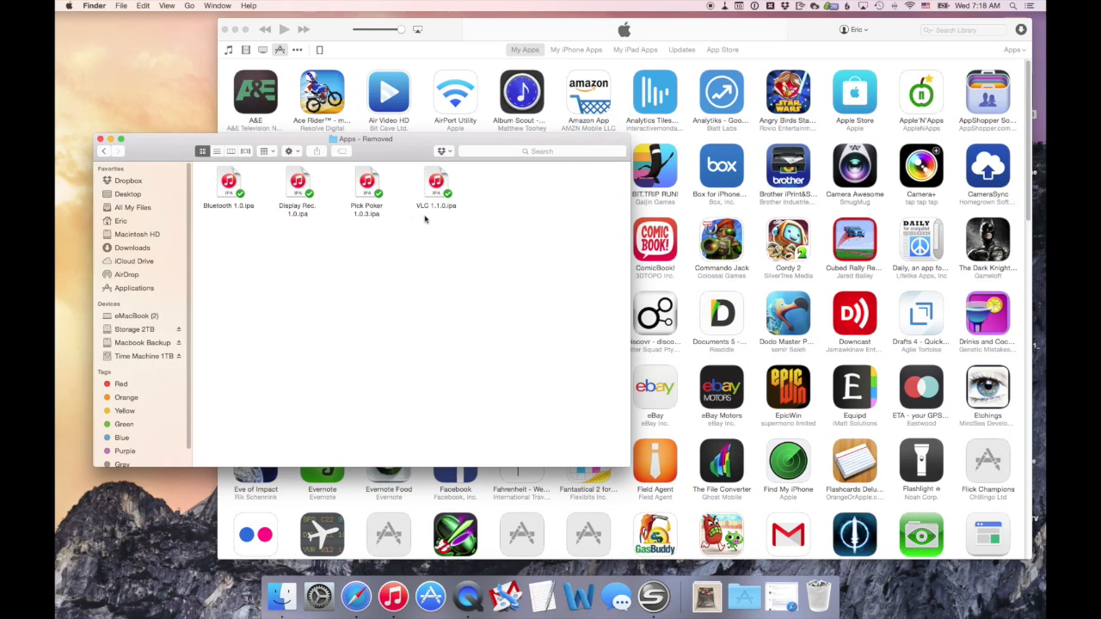
{"action": "mouse_move", "coordinate": [854, 387]}
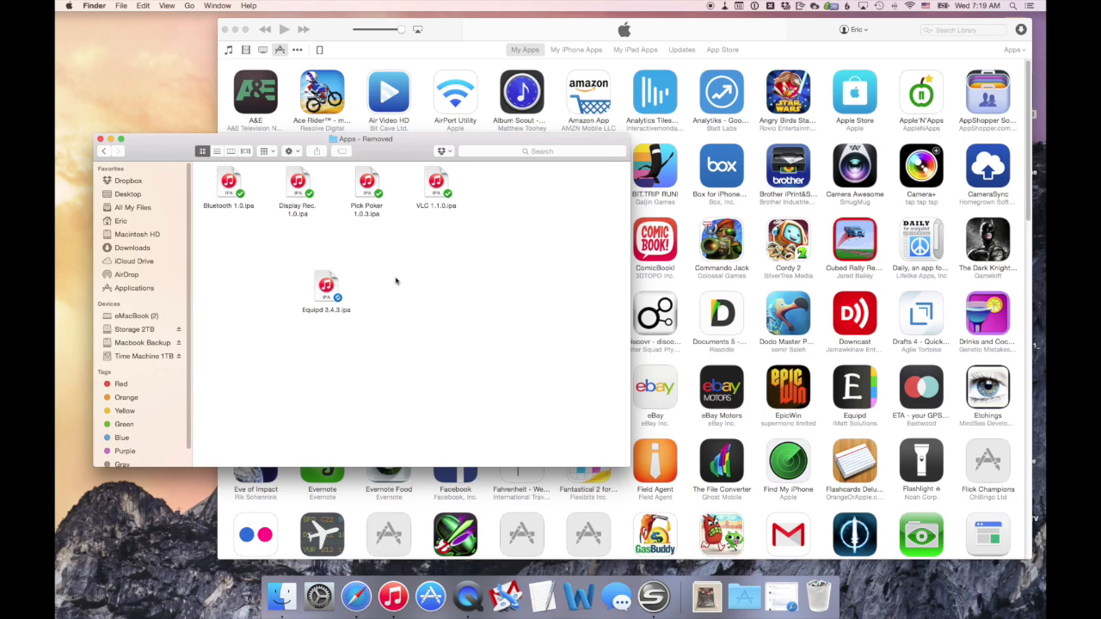
{"action": "mouse_move", "coordinate": [426, 83]}
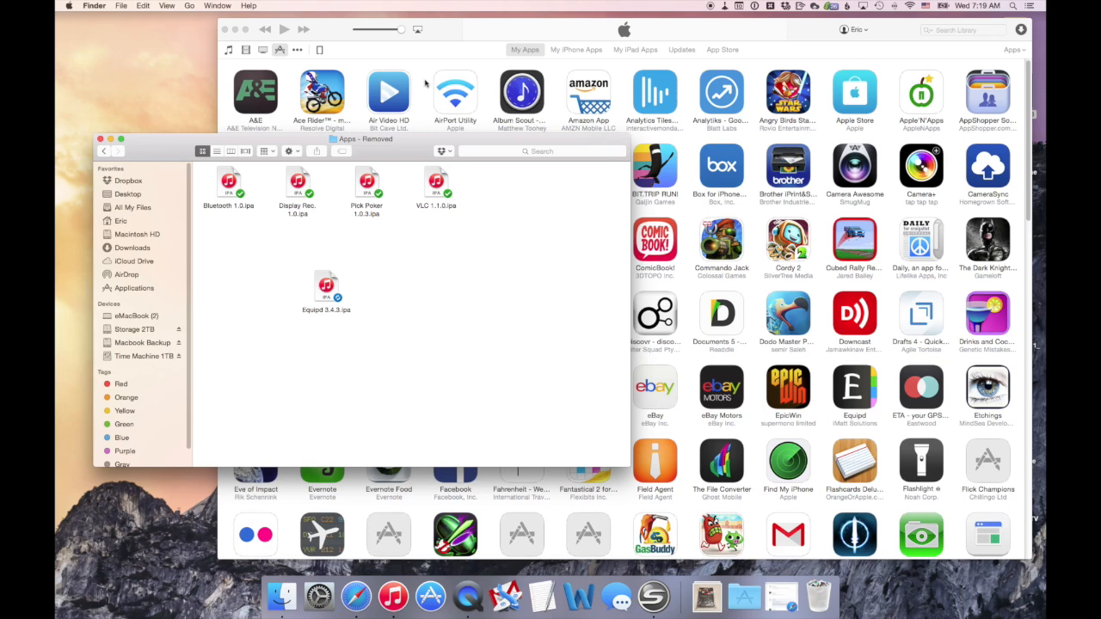
{"action": "mouse_move", "coordinate": [336, 321]}
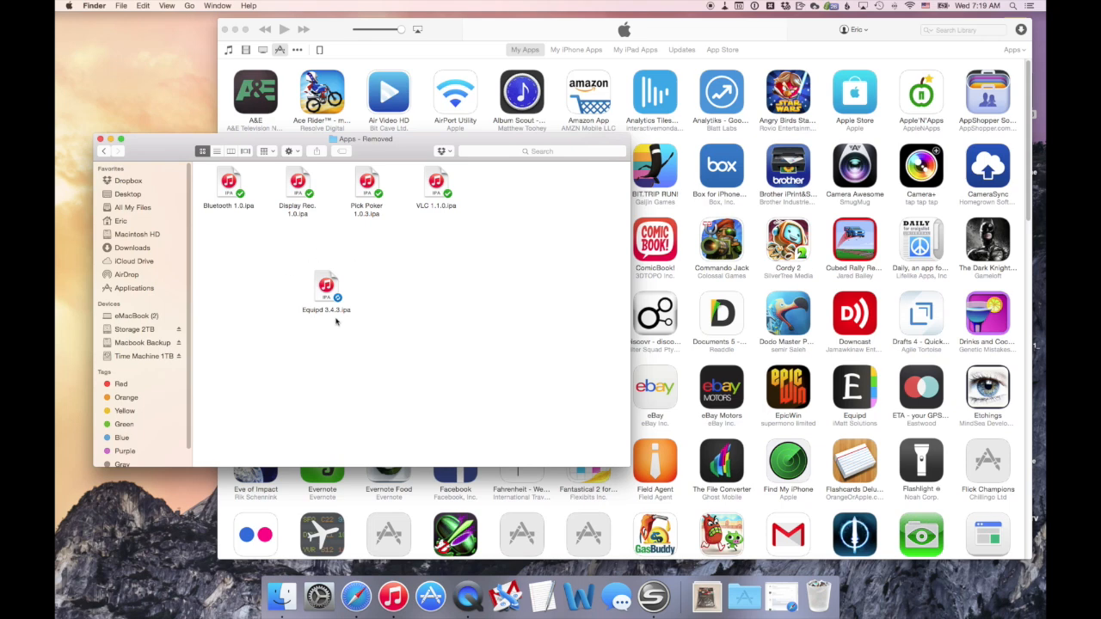
{"action": "mouse_move", "coordinate": [402, 181]}
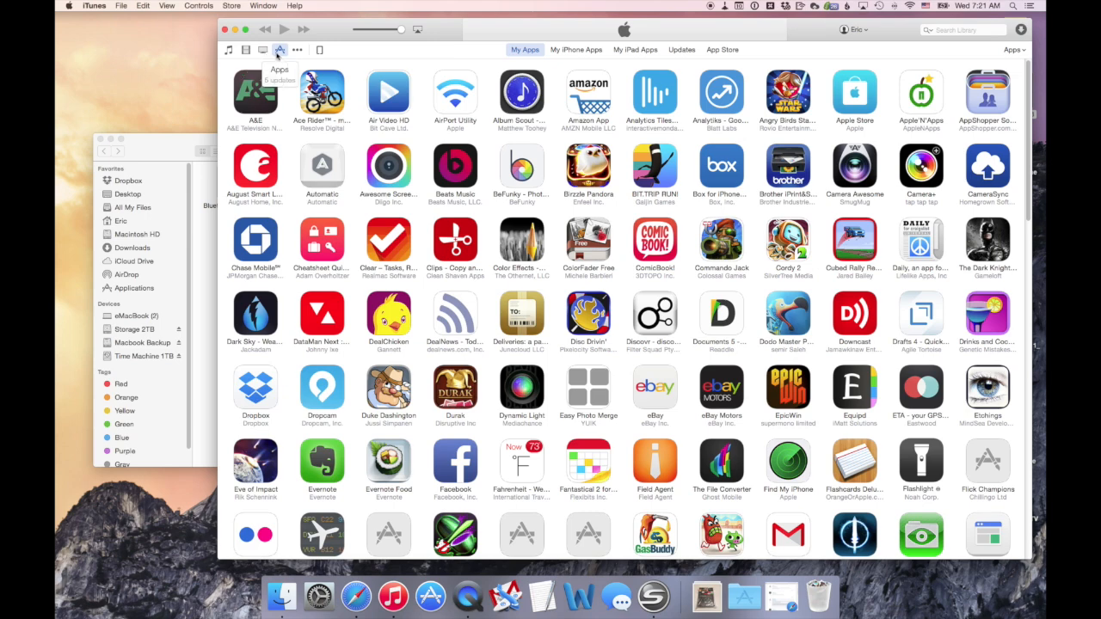
{"action": "mouse_move", "coordinate": [306, 54]}
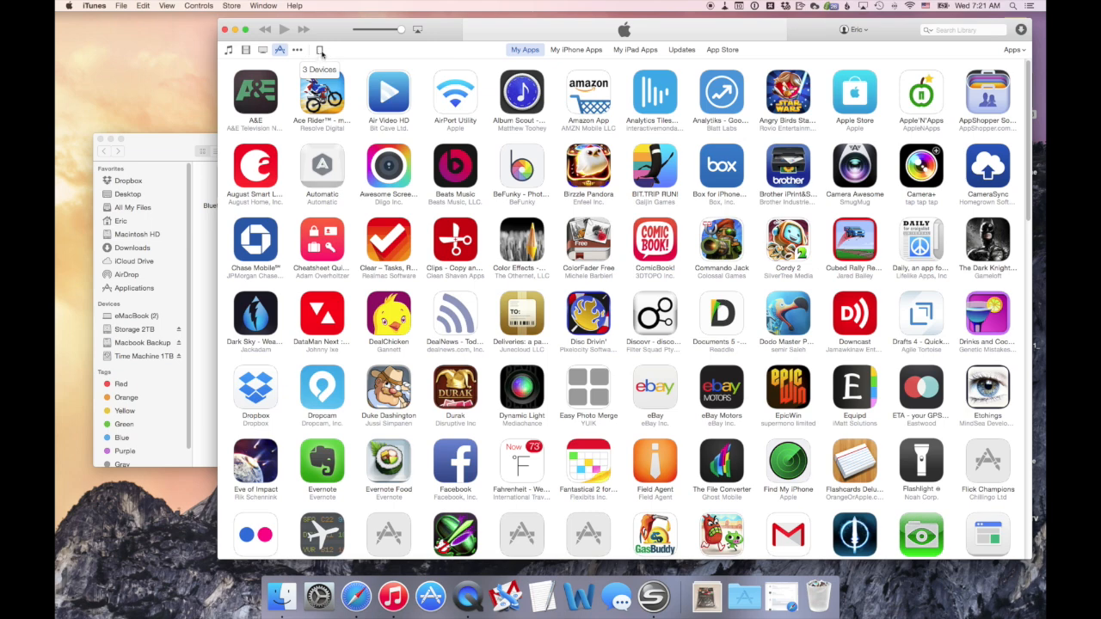
Step: Open the devices popover listing two iPads and an iPhone
{"action": "left_click", "coordinate": [319, 50]}
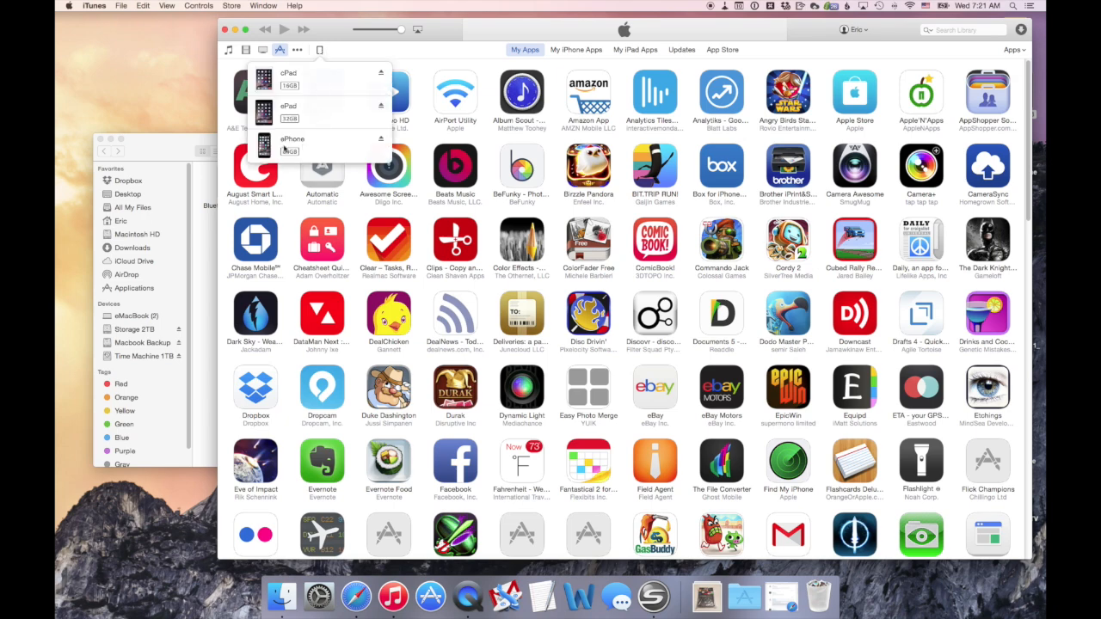
Step: Select the iPhone and show its Summary page
{"action": "left_click", "coordinate": [292, 145]}
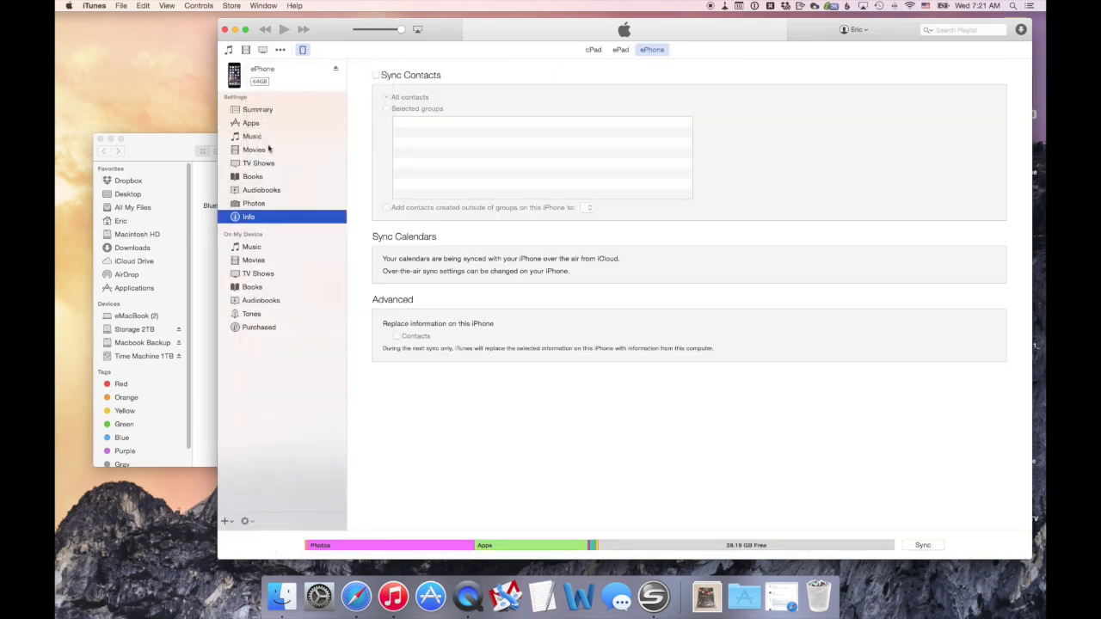
{"action": "left_click", "coordinate": [257, 109]}
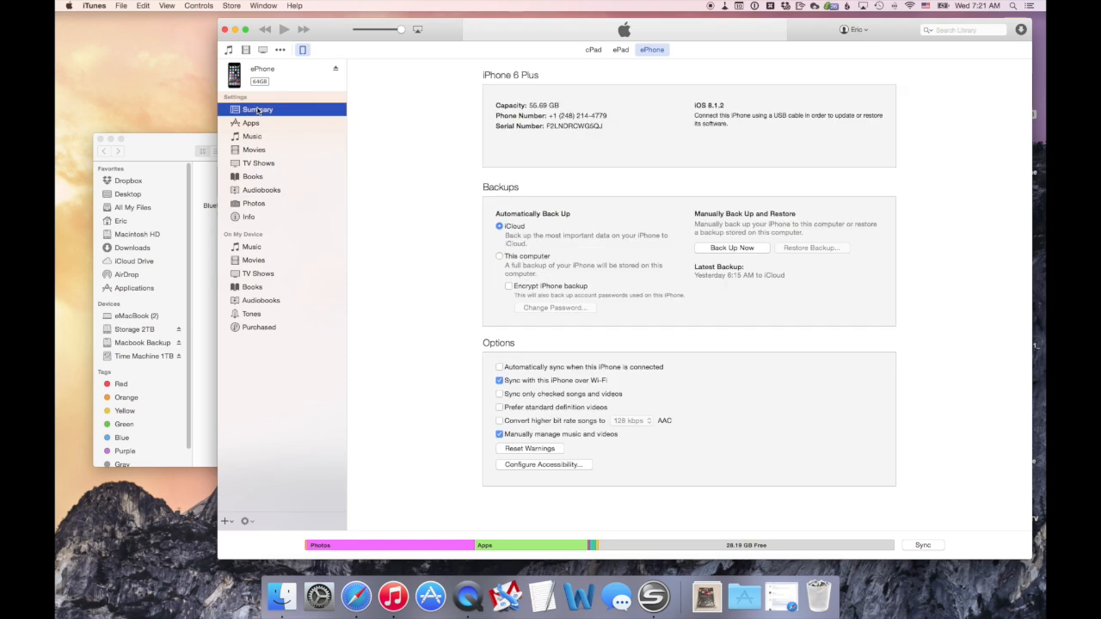
{"action": "mouse_move", "coordinate": [363, 148]}
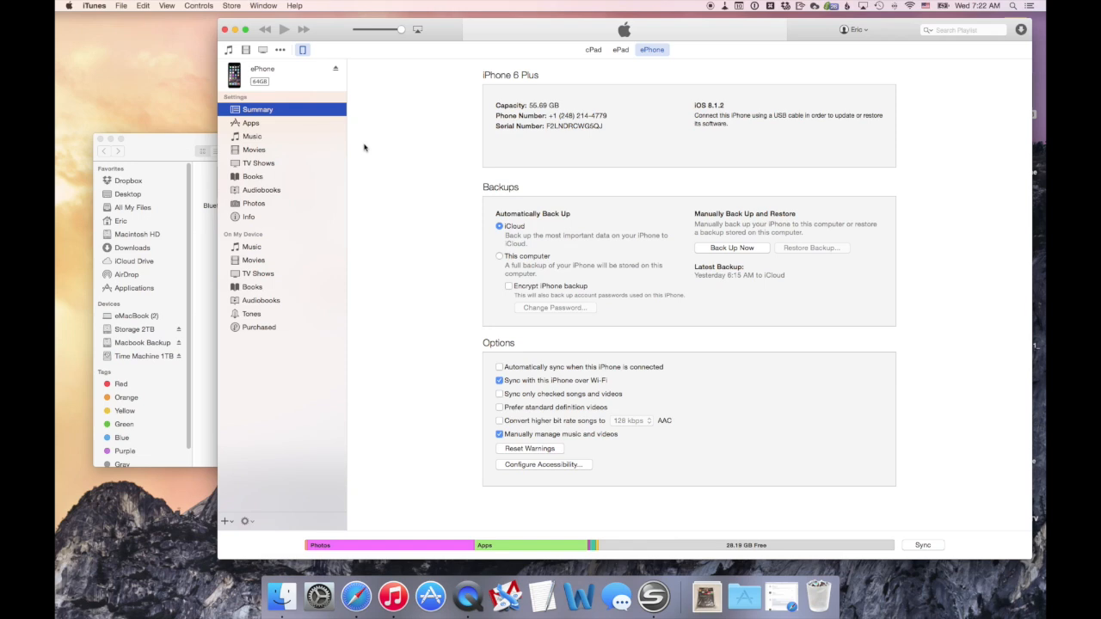
{"action": "mouse_move", "coordinate": [271, 55]}
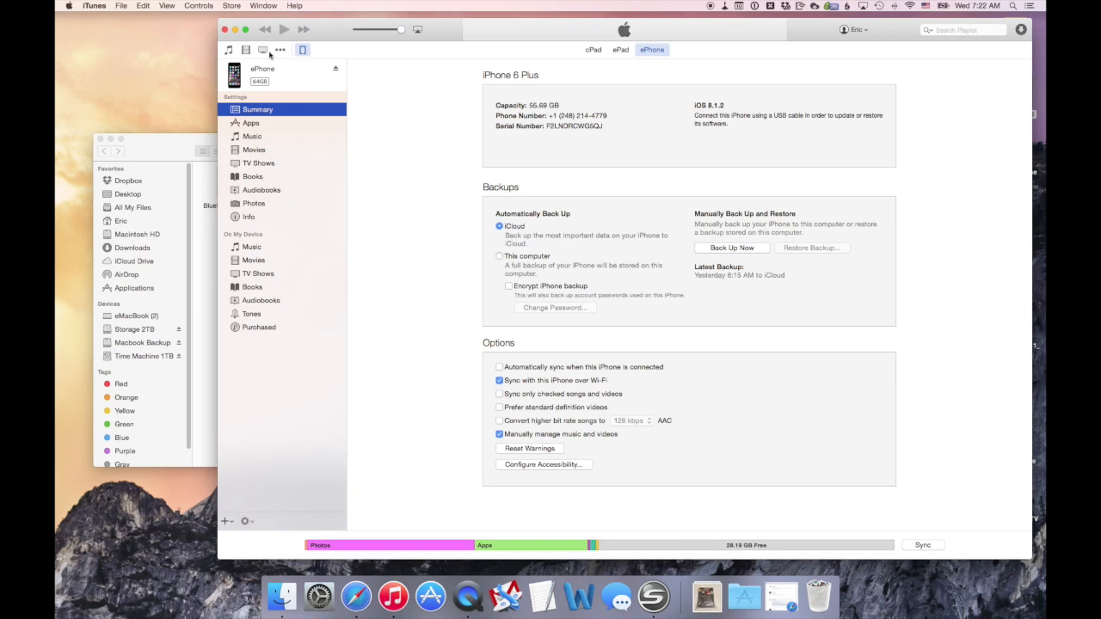
Step: Run File > Devices > Transfer Purchases from "ePhone"
{"action": "left_click", "coordinate": [121, 6]}
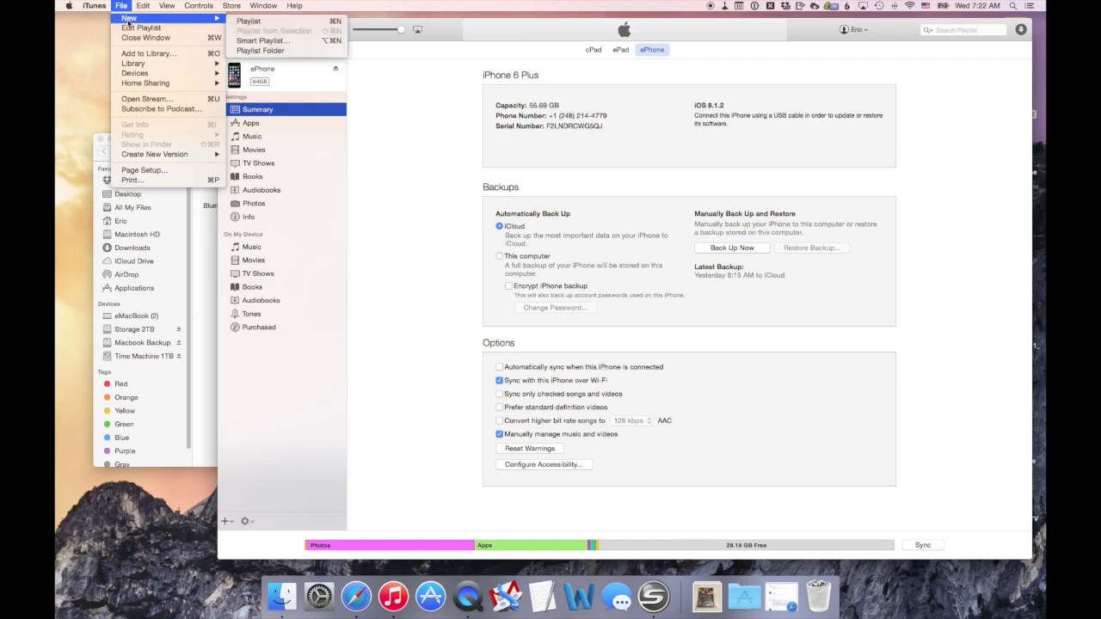
{"action": "mouse_move", "coordinate": [135, 73]}
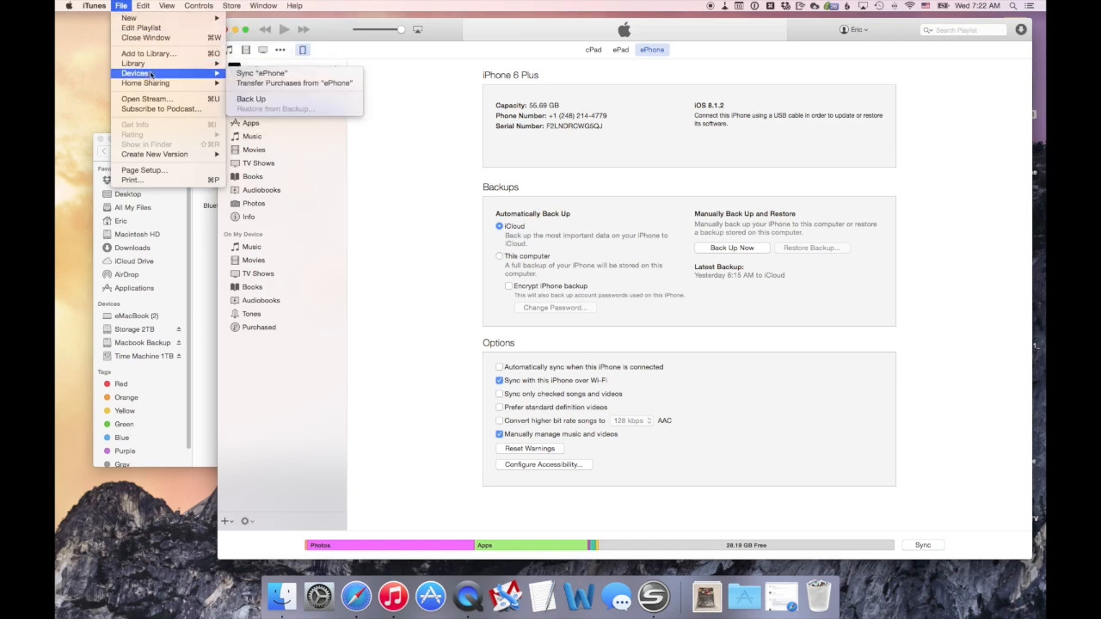
{"action": "mouse_move", "coordinate": [295, 83]}
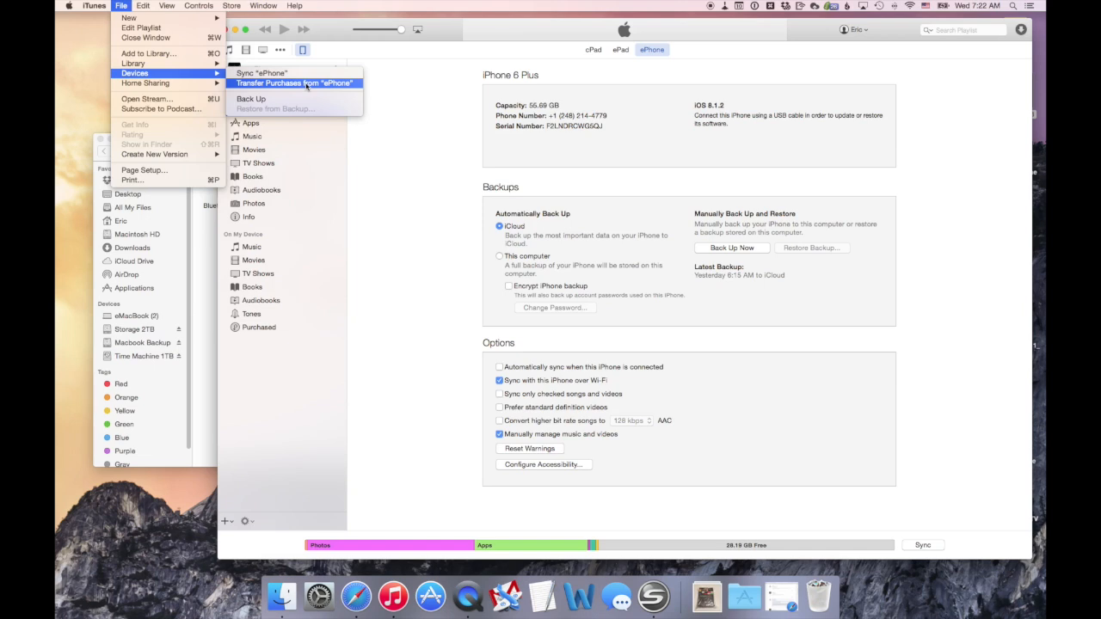
{"action": "left_click", "coordinate": [297, 82]}
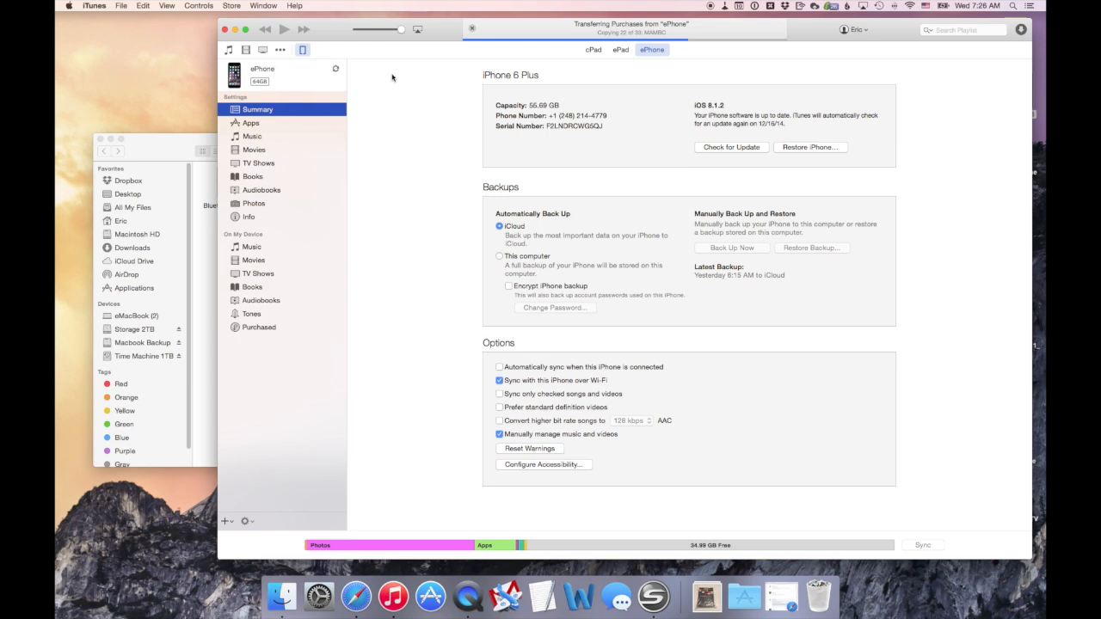
{"action": "mouse_move", "coordinate": [364, 66]}
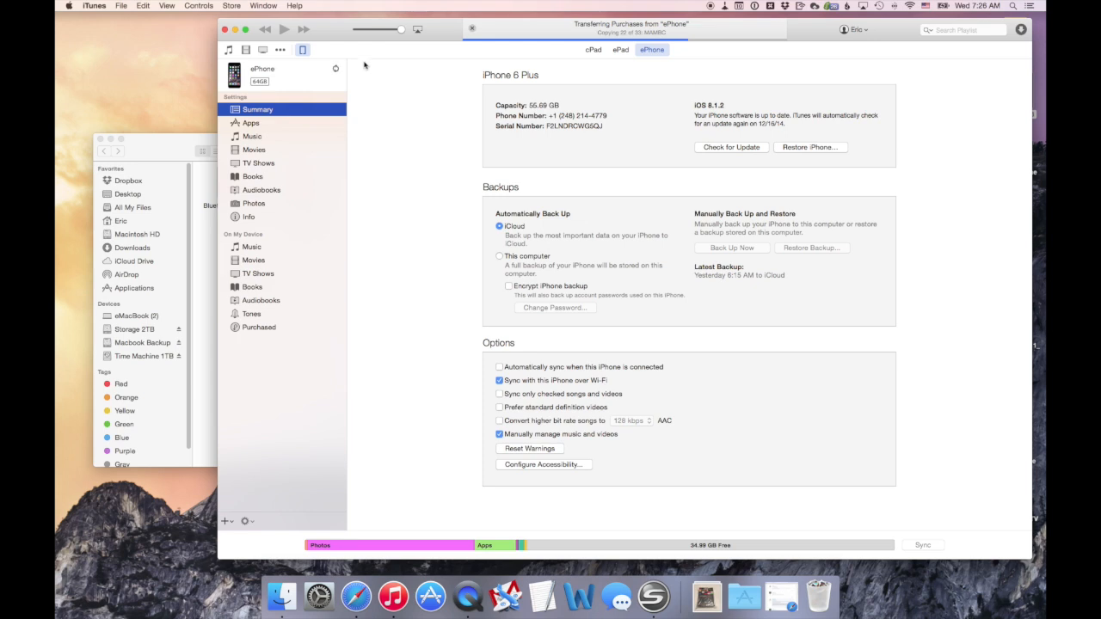
Step: Switch the library to Apps via the ••• media category list
{"action": "left_click", "coordinate": [280, 50]}
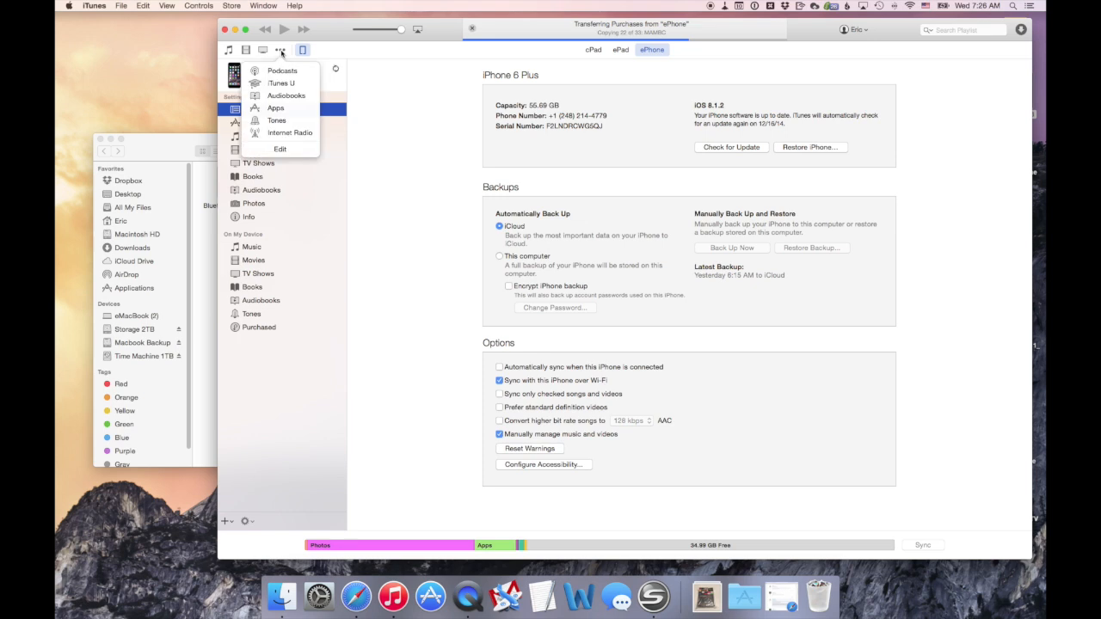
{"action": "left_click", "coordinate": [280, 50]}
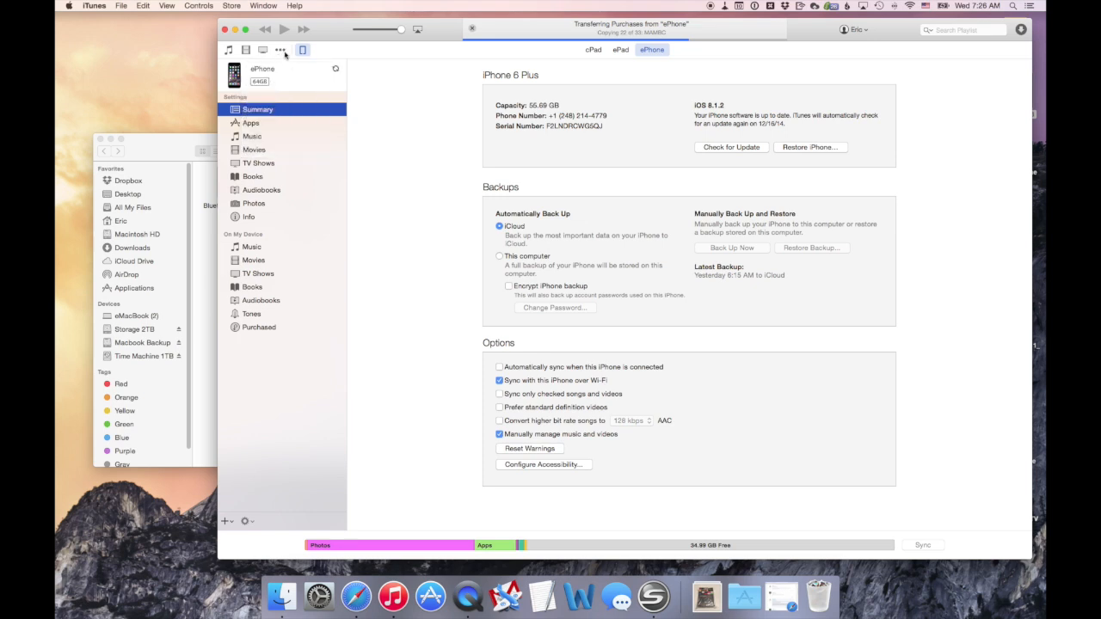
{"action": "mouse_move", "coordinate": [282, 52]}
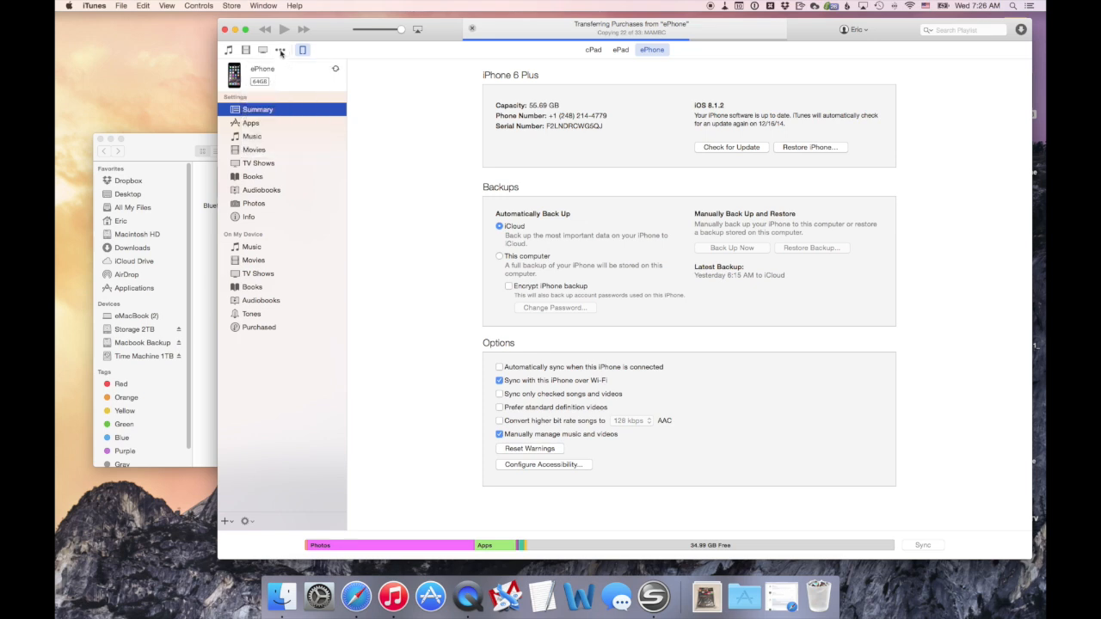
{"action": "left_click", "coordinate": [279, 50]}
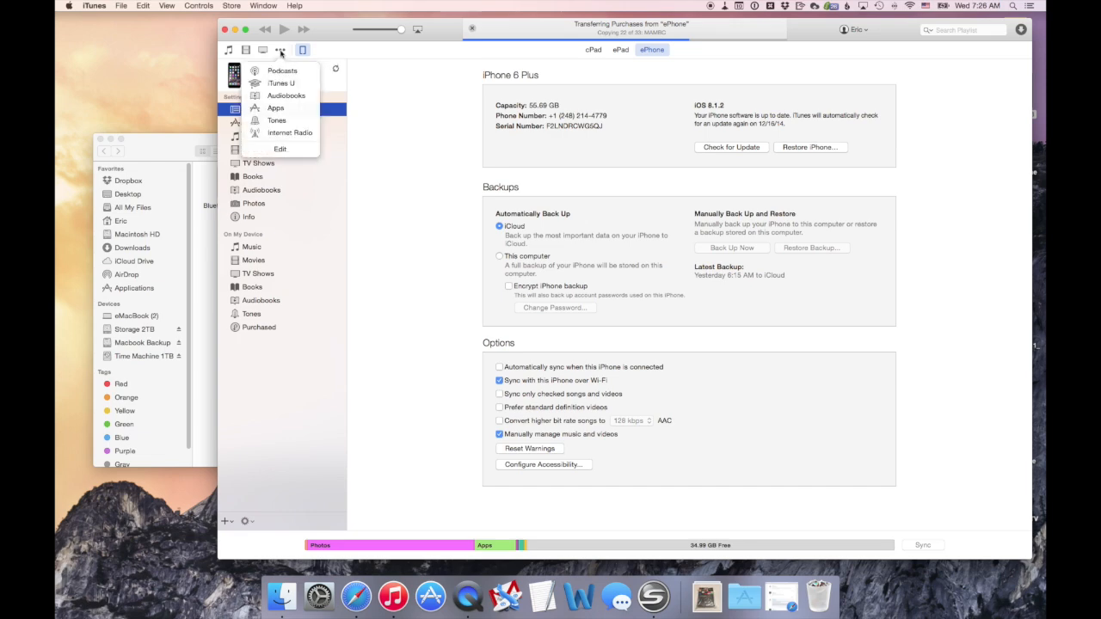
{"action": "left_click", "coordinate": [275, 108]}
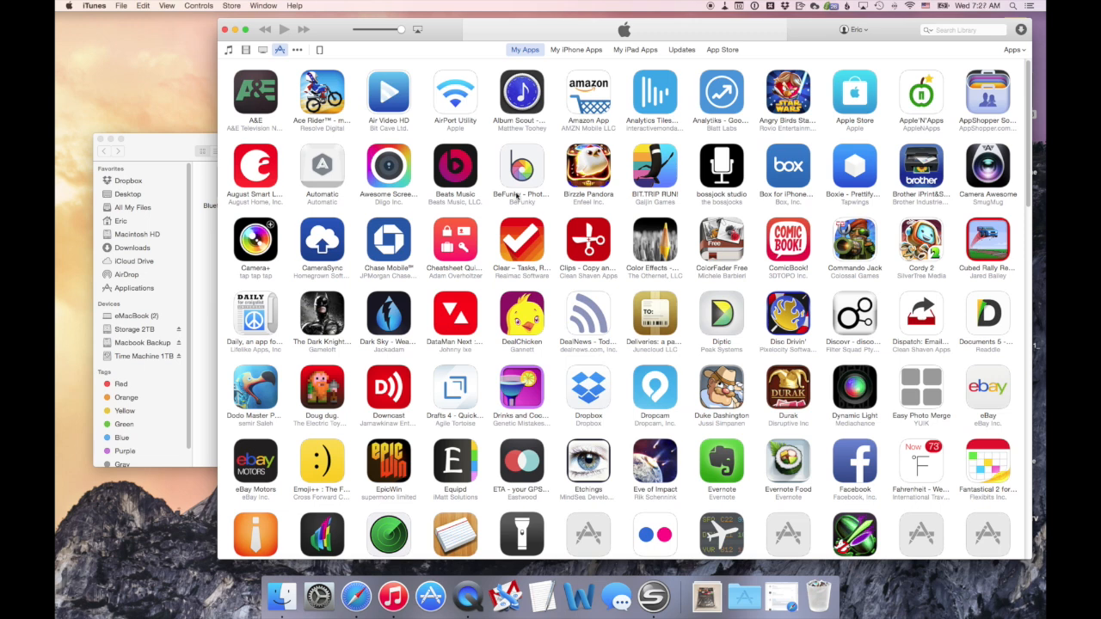
{"action": "mouse_move", "coordinate": [429, 458]}
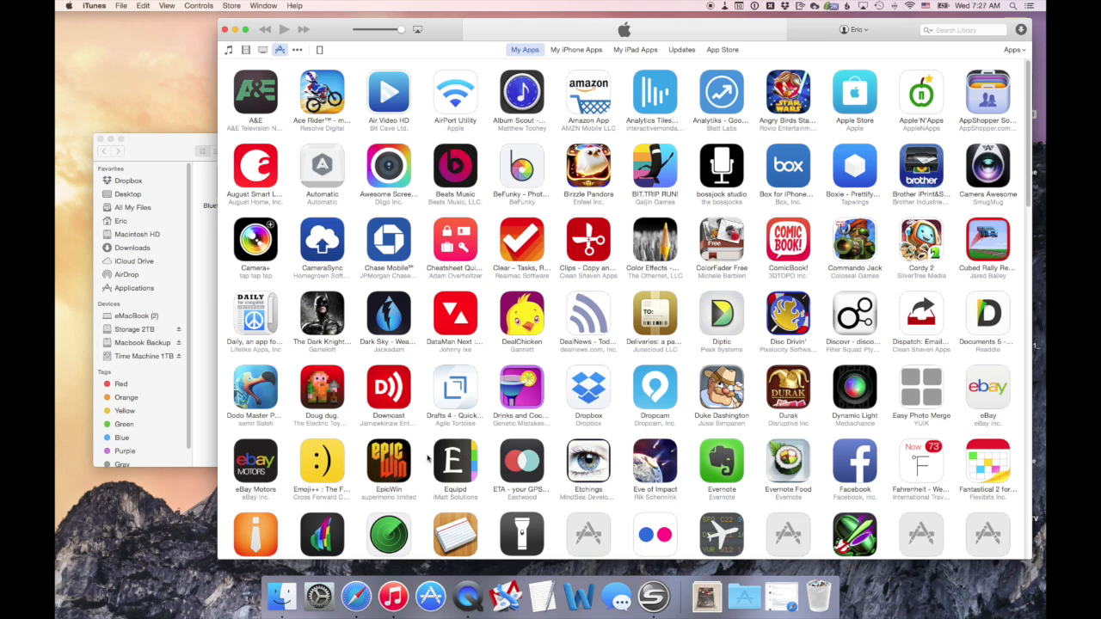
{"action": "mouse_move", "coordinate": [449, 471]}
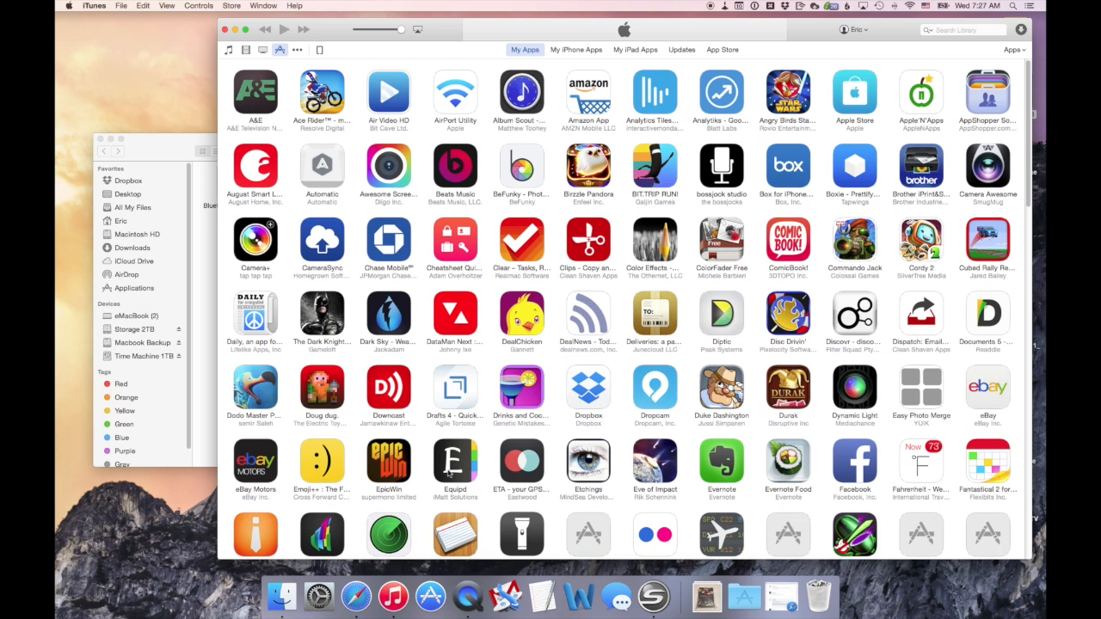
{"action": "mouse_move", "coordinate": [182, 151]}
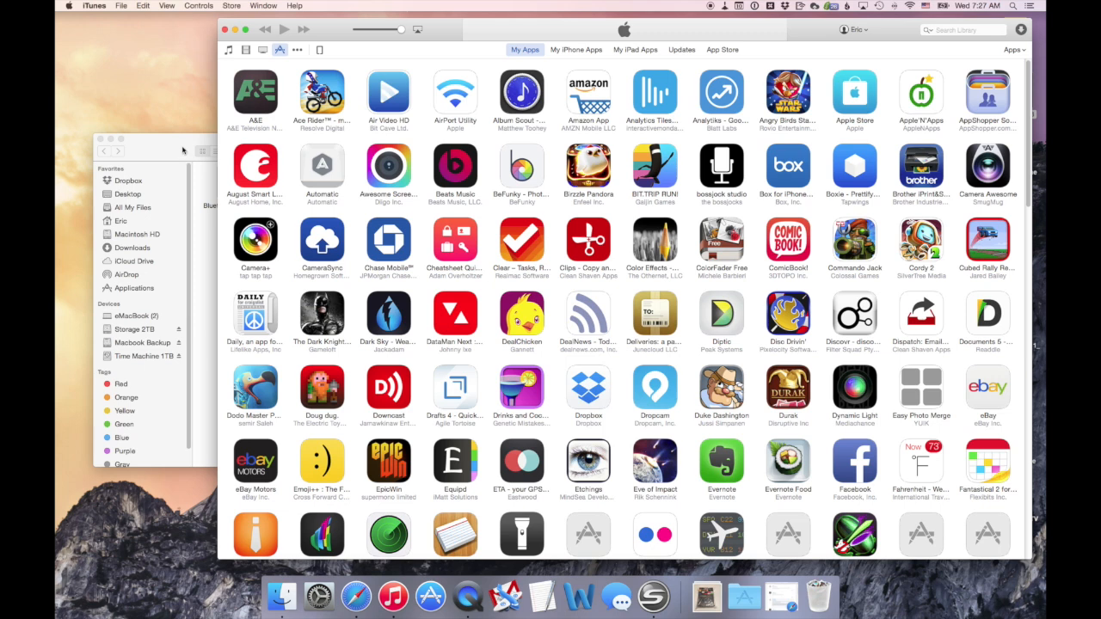
{"action": "mouse_move", "coordinate": [460, 476]}
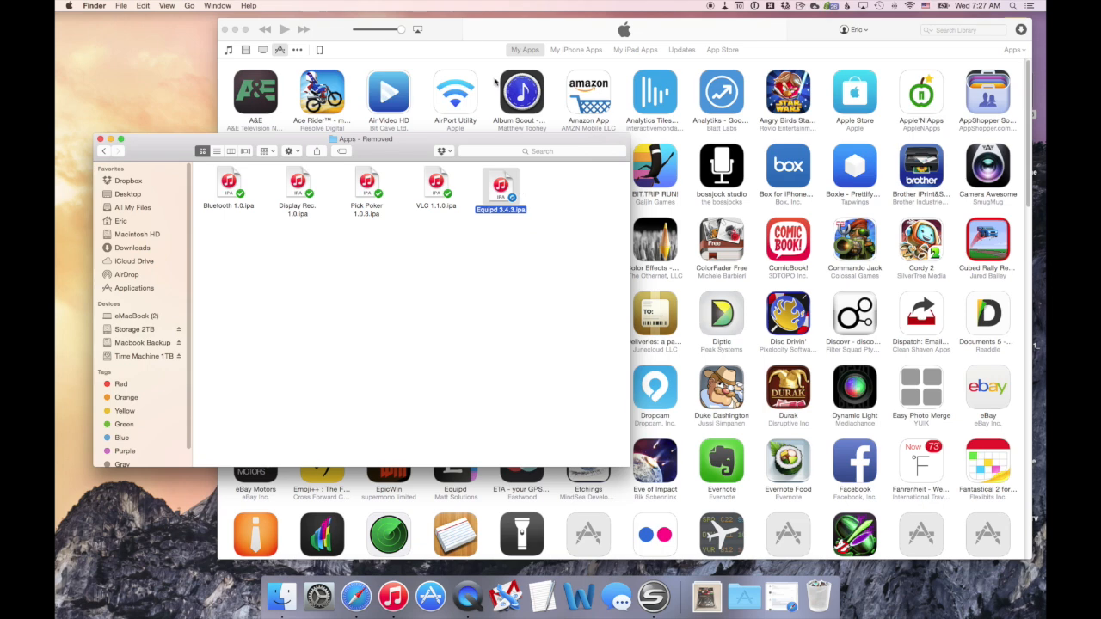
{"action": "mouse_move", "coordinate": [453, 30]}
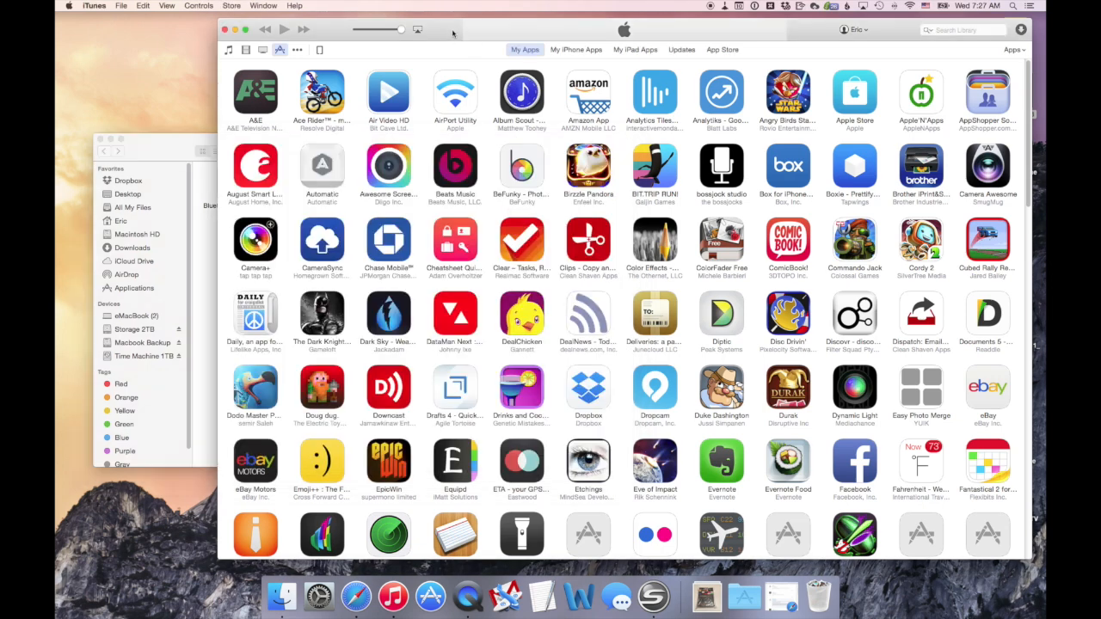
{"action": "mouse_move", "coordinate": [465, 112]}
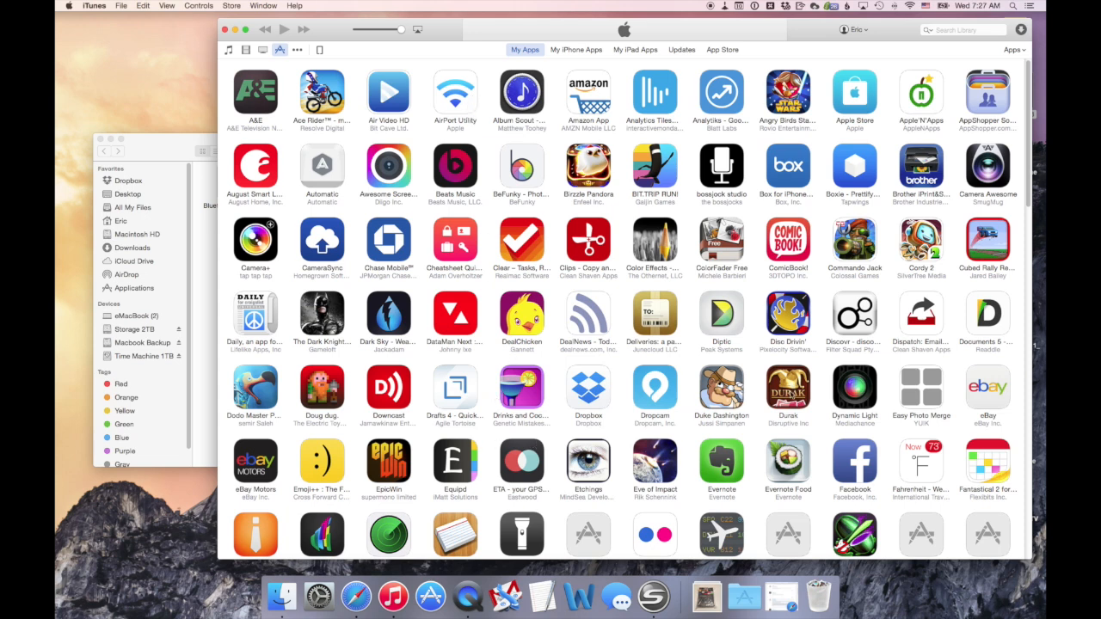
{"action": "mouse_move", "coordinate": [623, 331]}
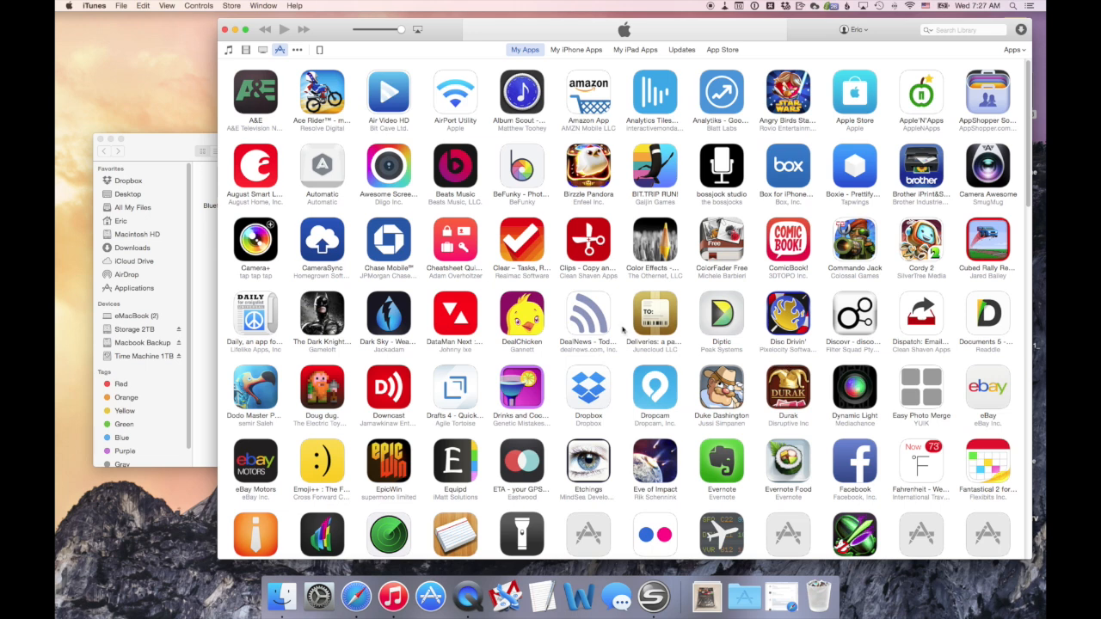
{"action": "mouse_move", "coordinate": [620, 328]}
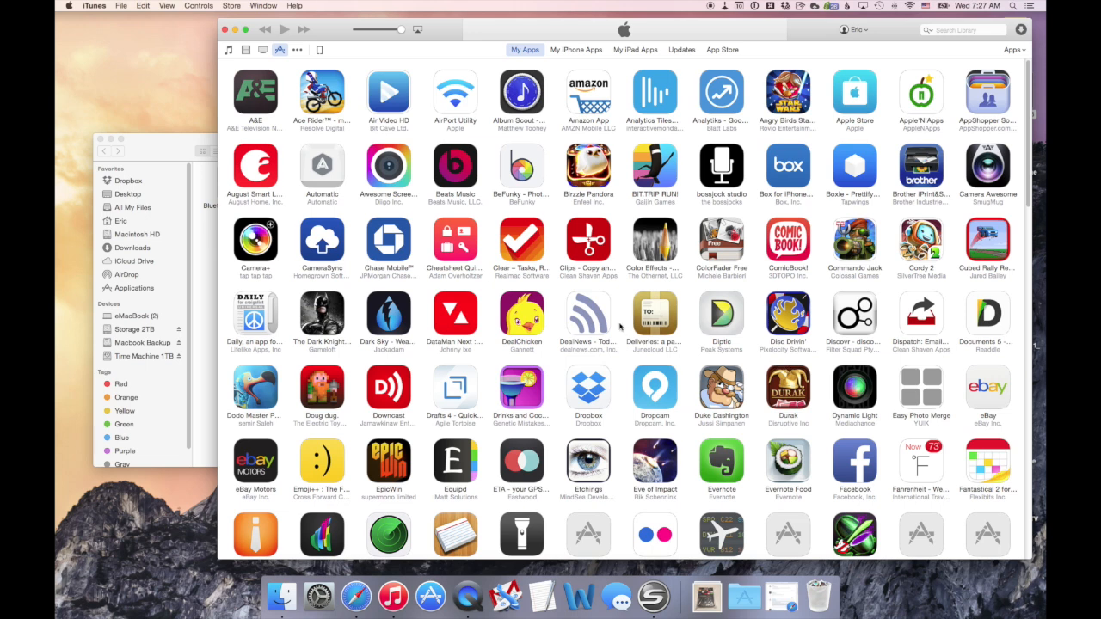
{"action": "mouse_move", "coordinate": [446, 165]}
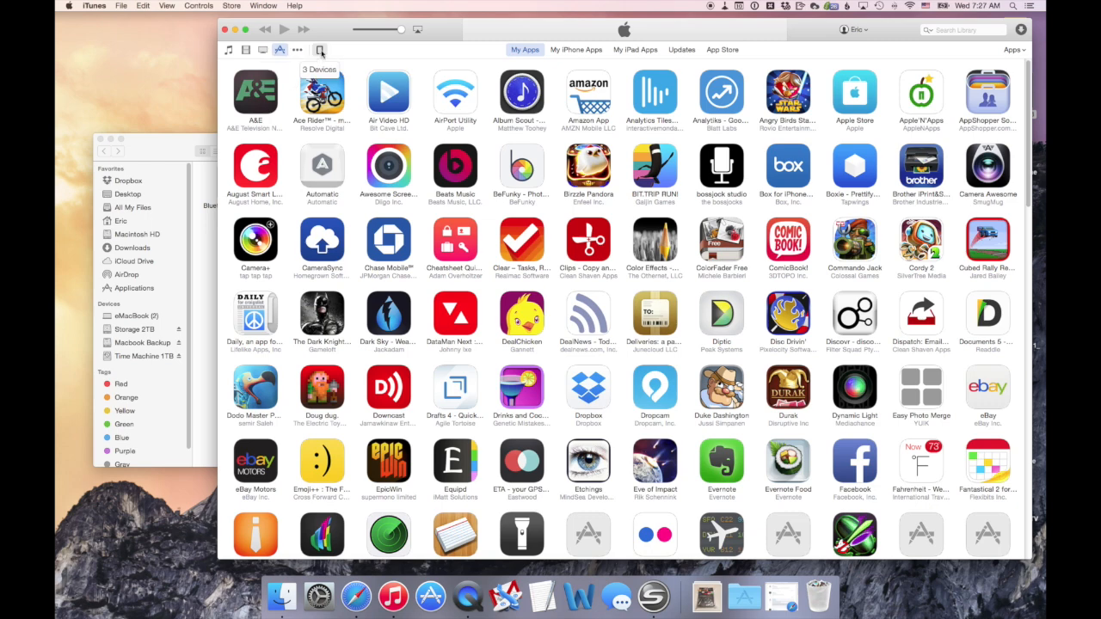
Step: Select ePhone from the devices popup to show its Summary page
{"action": "left_click", "coordinate": [319, 49]}
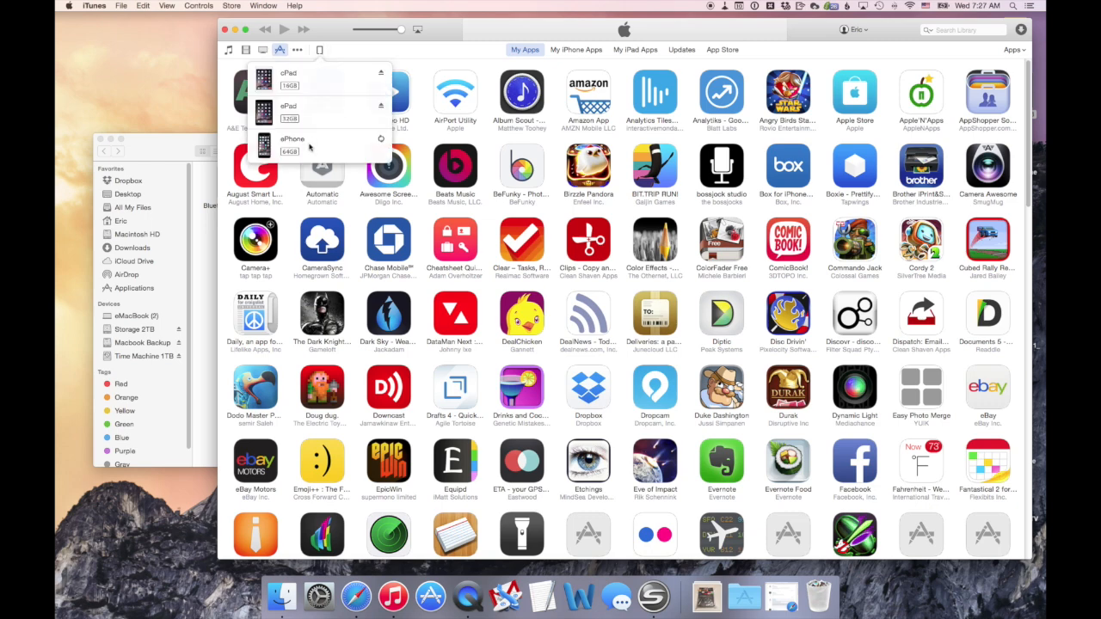
{"action": "left_click", "coordinate": [292, 142]}
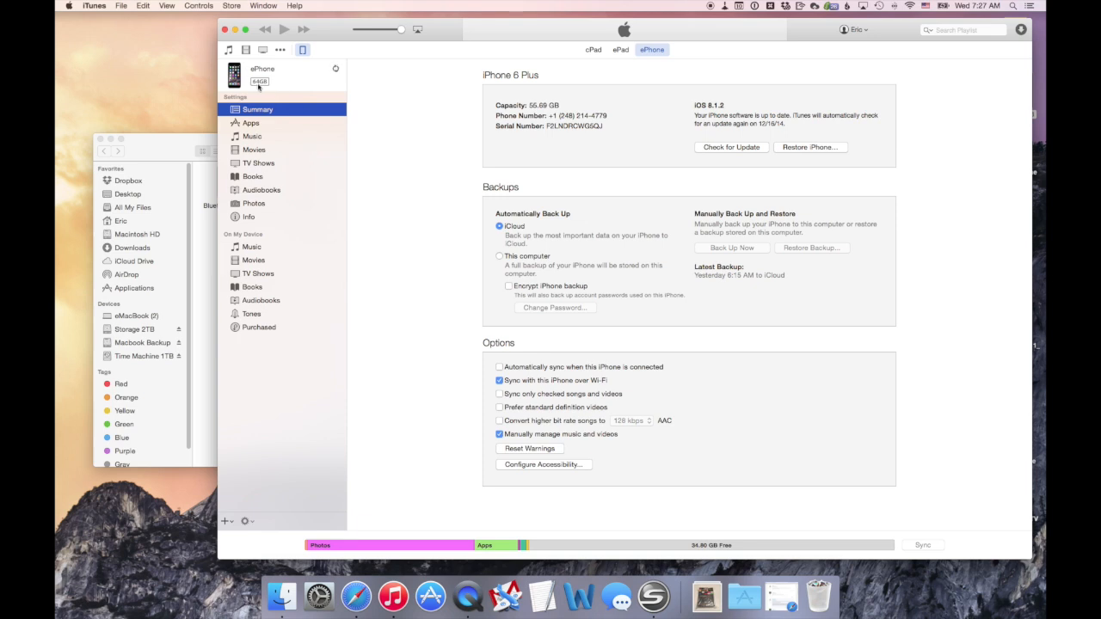
{"action": "mouse_move", "coordinate": [262, 128]}
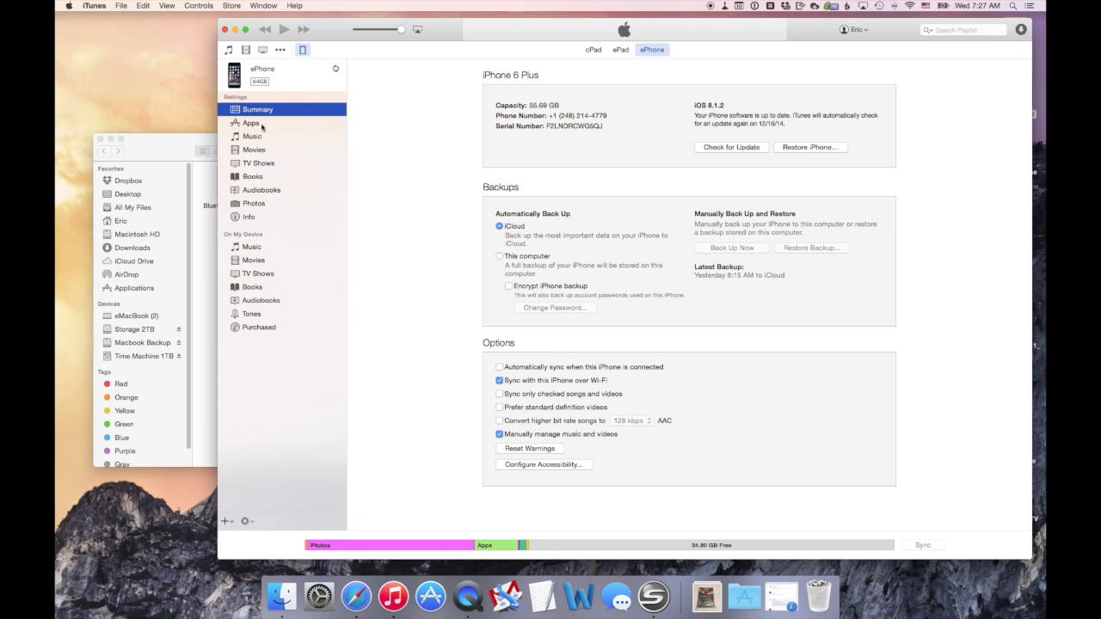
Step: Show the iPhone's Apps page and scroll through its 106 apps with Install buttons
{"action": "left_click", "coordinate": [250, 122]}
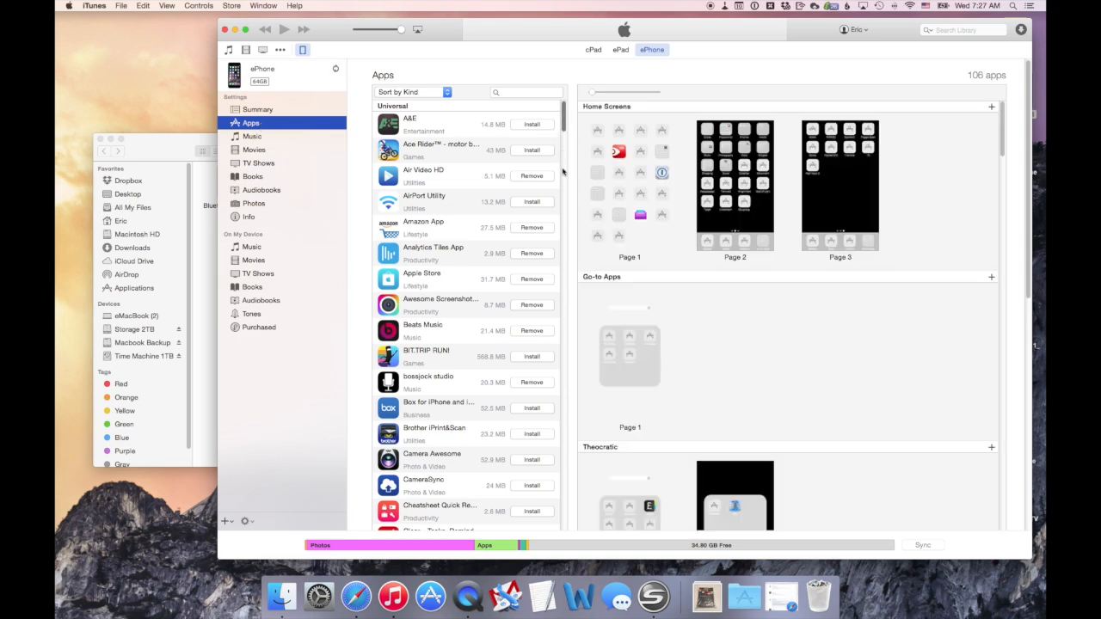
{"action": "scroll", "scroll_direction": "down", "scroll_amount": 3}
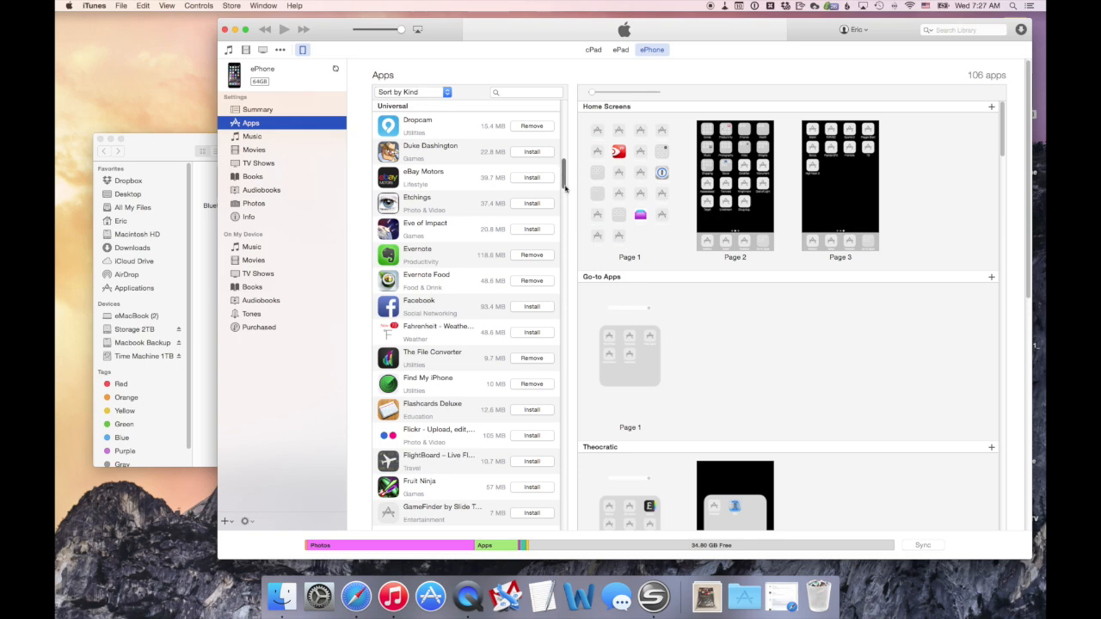
{"action": "scroll", "scroll_direction": "down", "scroll_amount": 3}
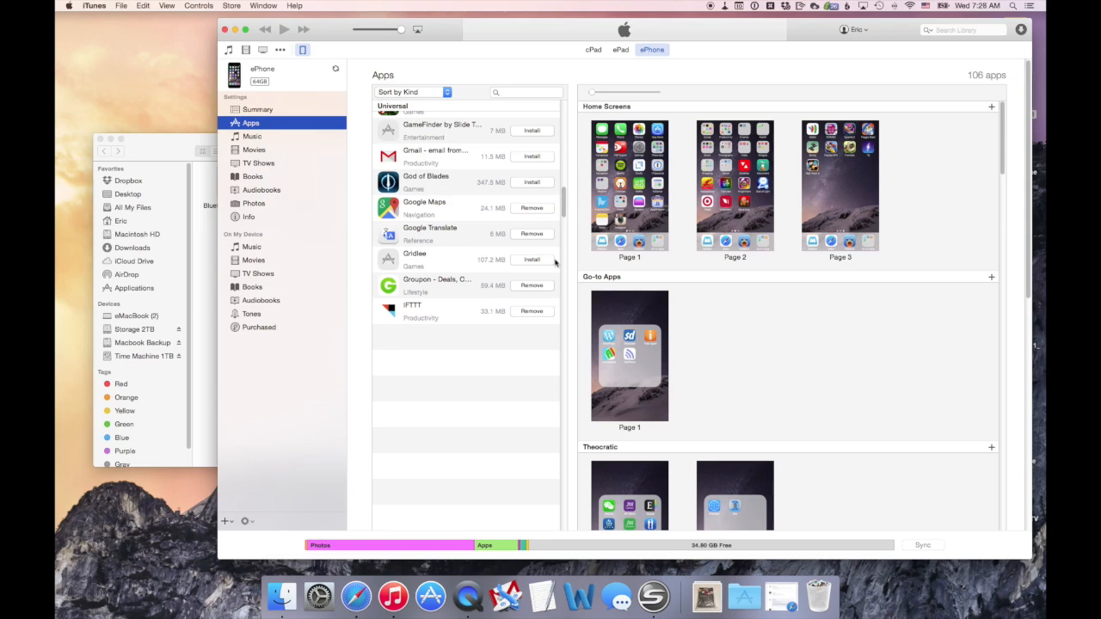
{"action": "mouse_move", "coordinate": [541, 264]}
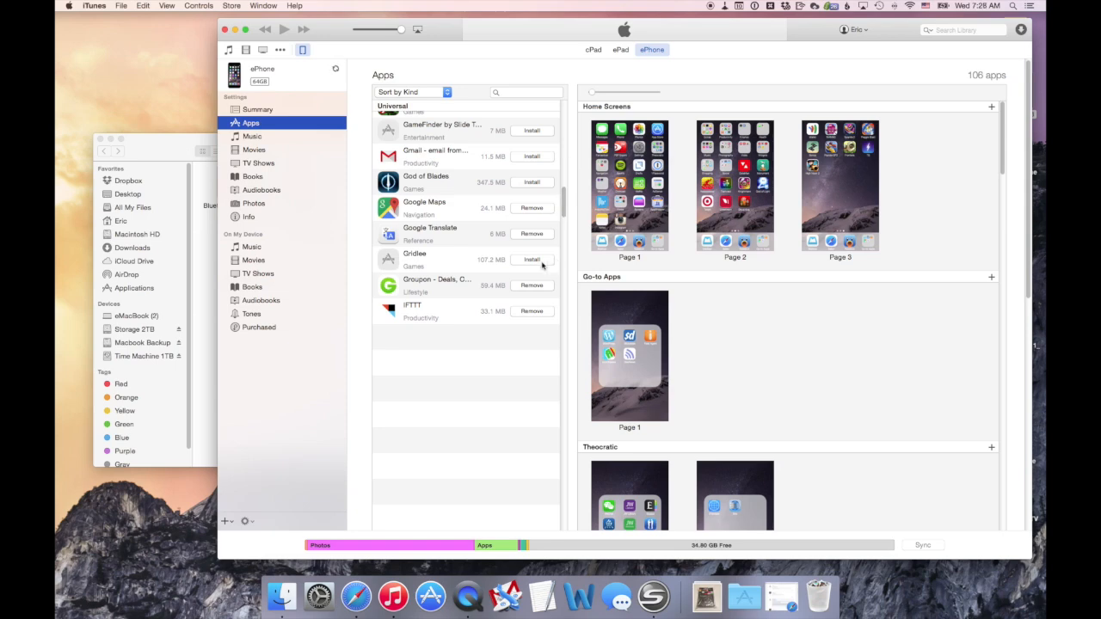
{"action": "mouse_move", "coordinate": [546, 263]}
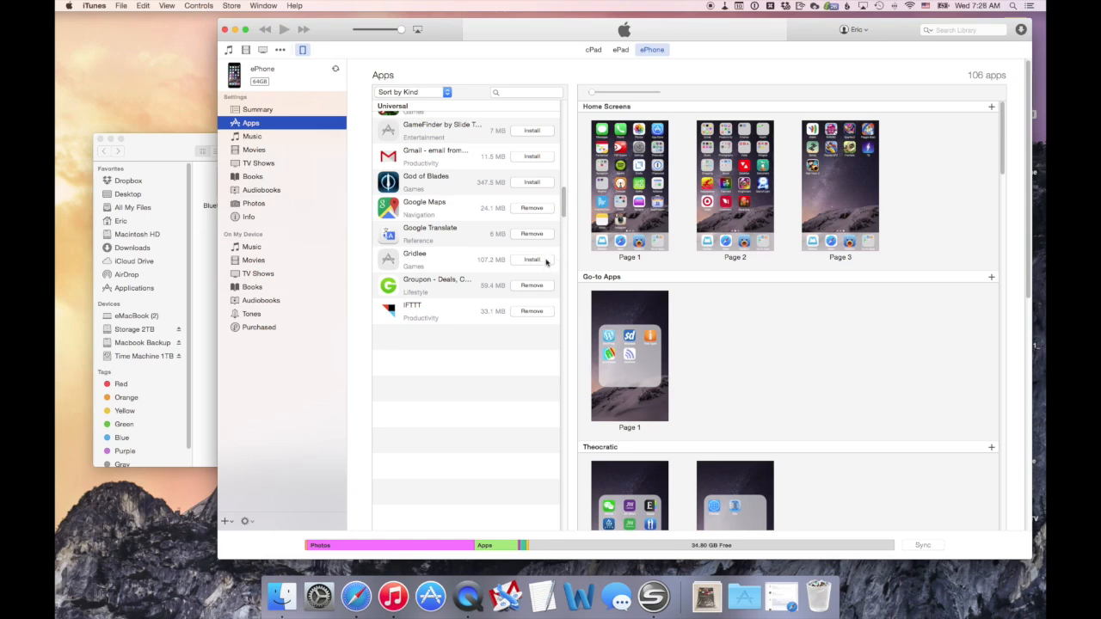
{"action": "mouse_move", "coordinate": [546, 259]}
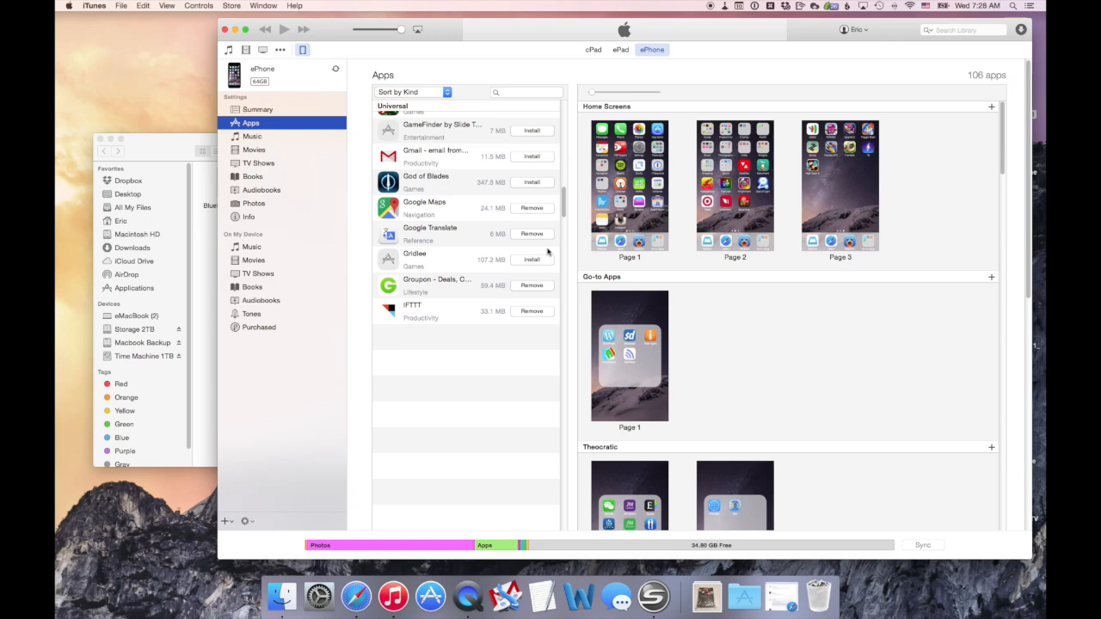